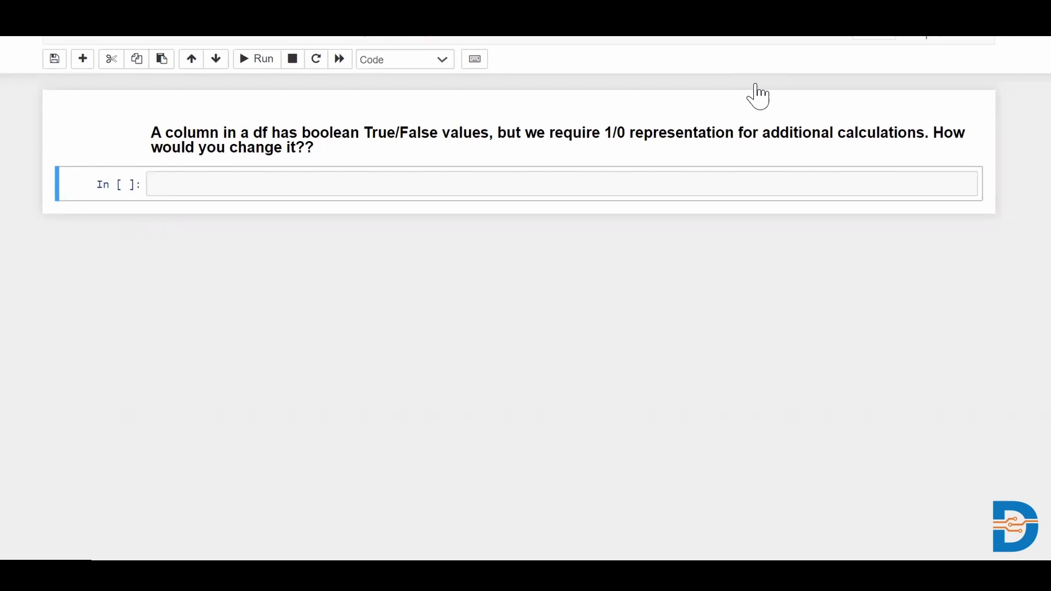
- Enter 'import pandas as pd' in the first cell and run it
click(328, 183)
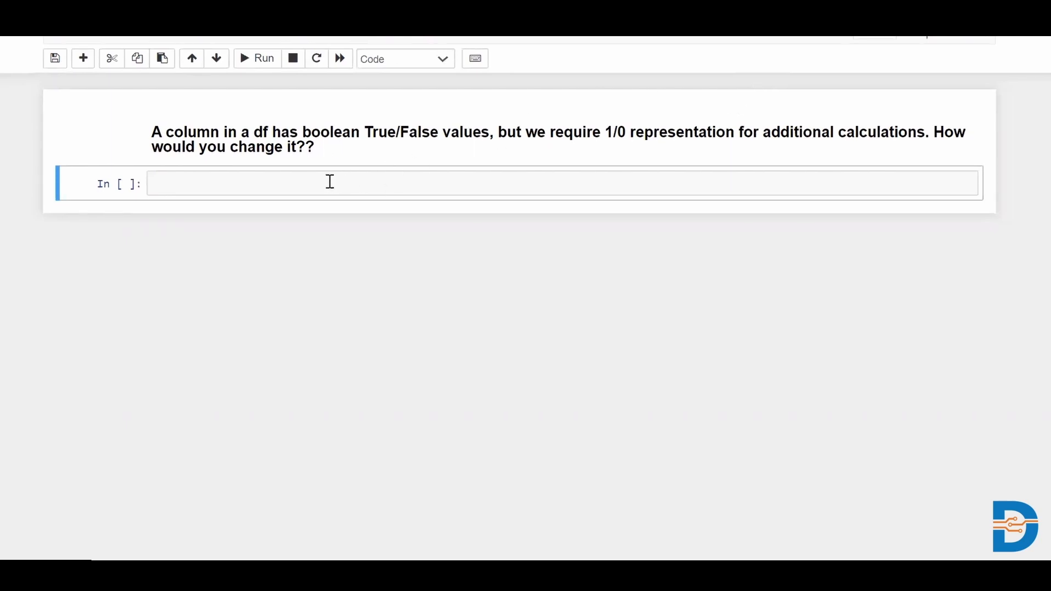
text(impo)
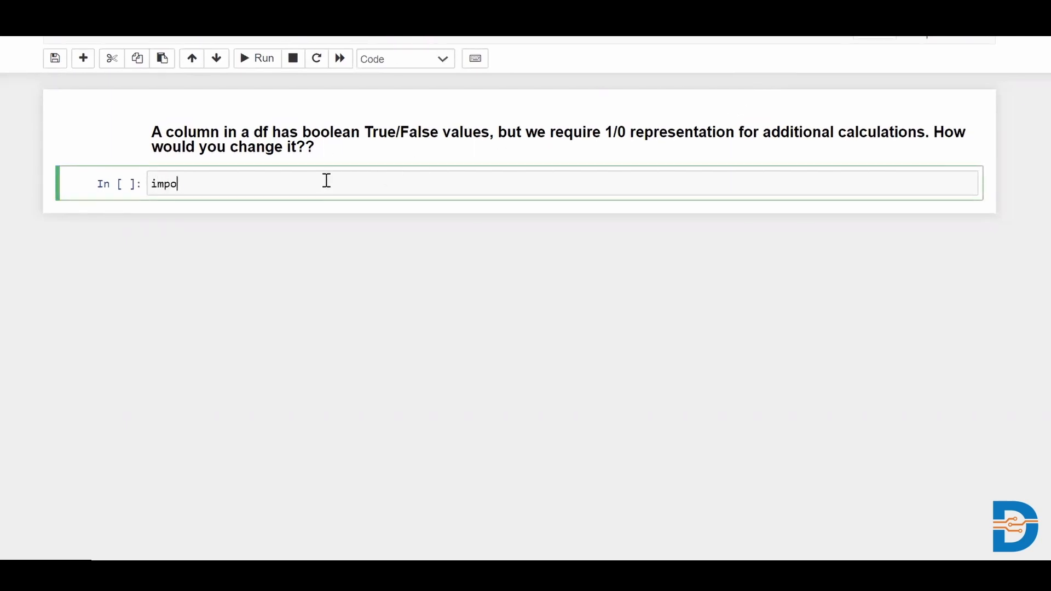
text(rt panda)
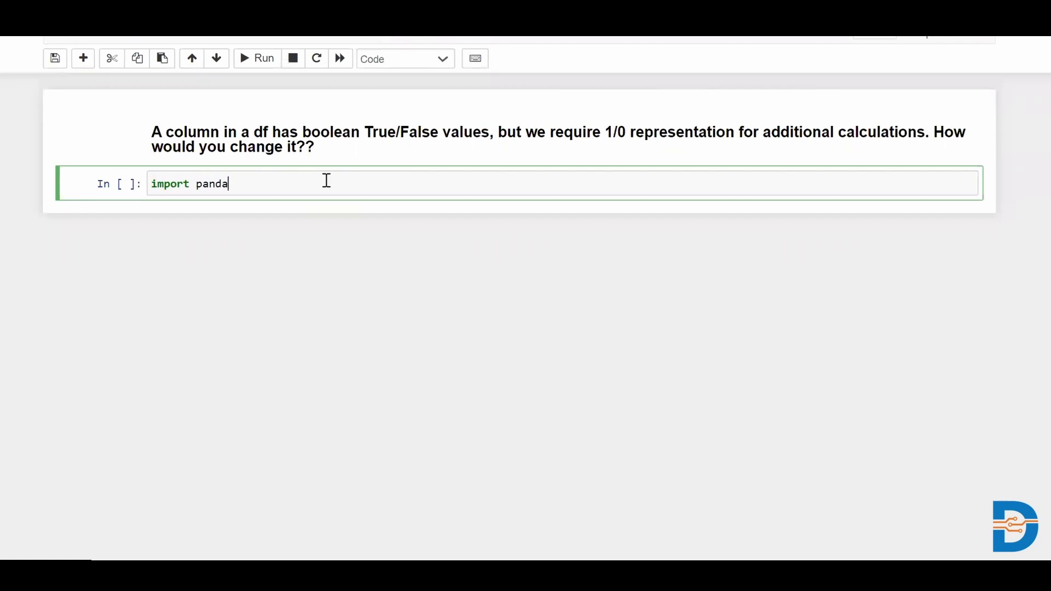
text(s as pd)
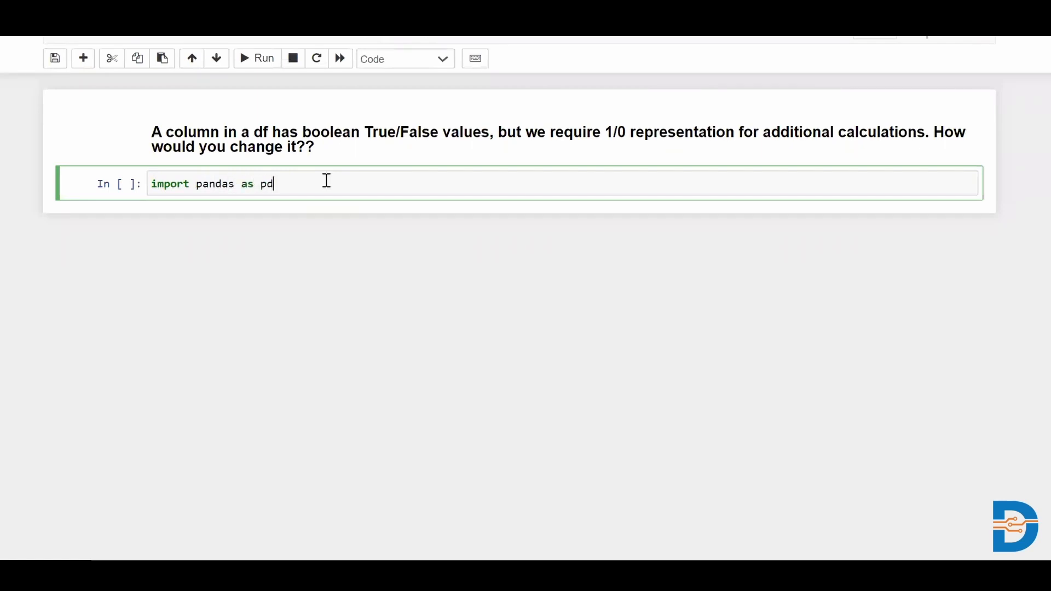
click(264, 58)
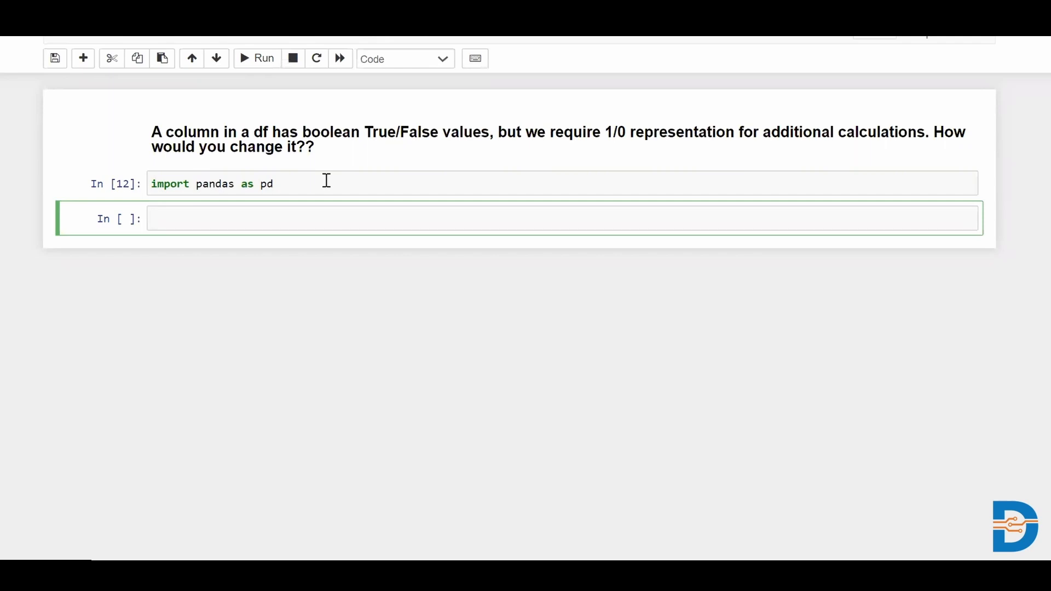
- Begin df = pd.DataFrame with column a holding [23,42,12,24,34]
text(df =)
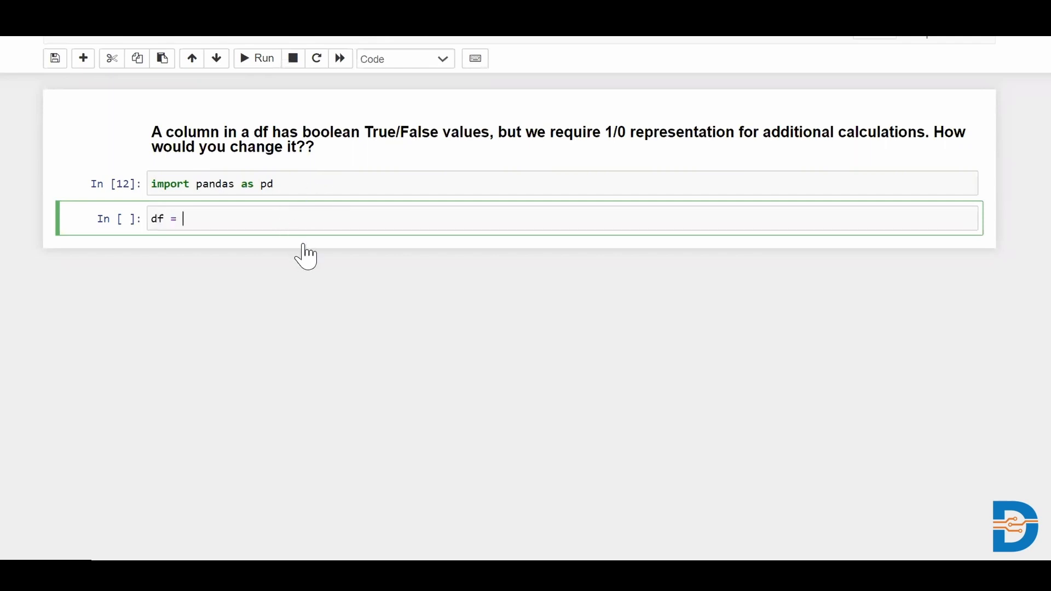
text(pd.)
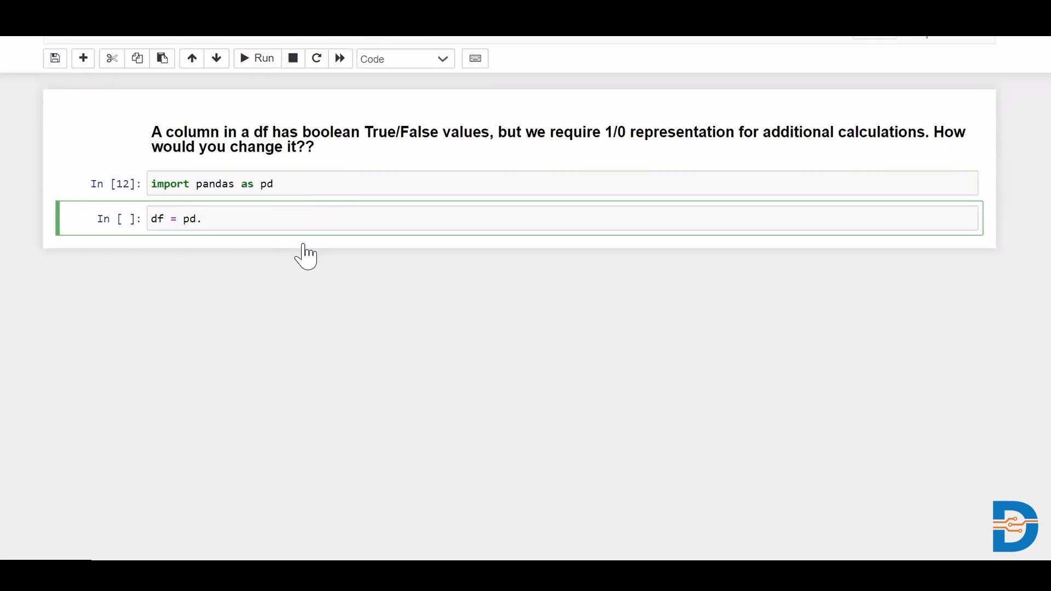
text(DataFrame)
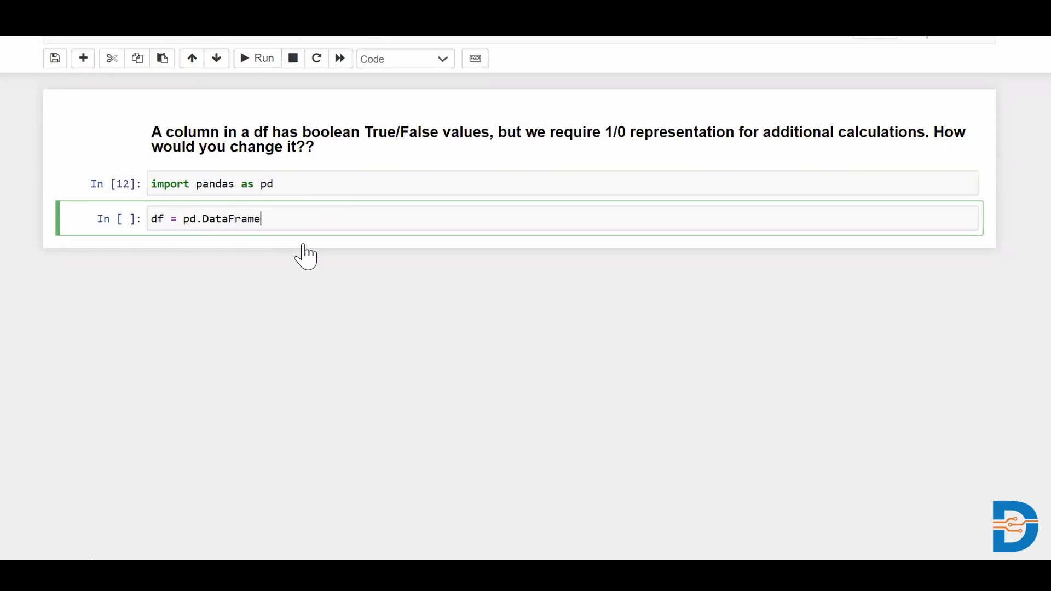
text(({}))
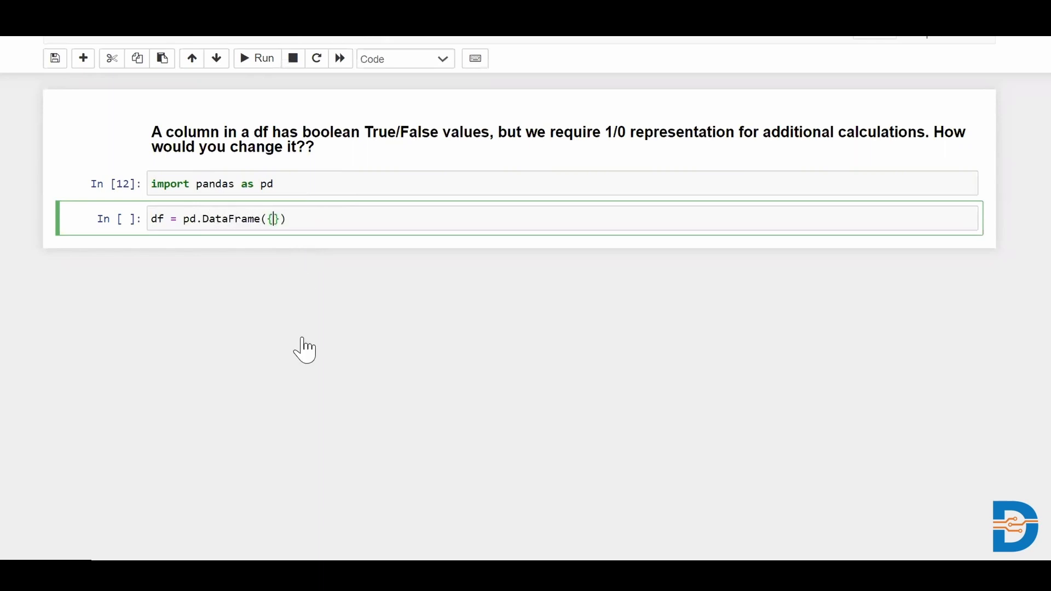
text('a')
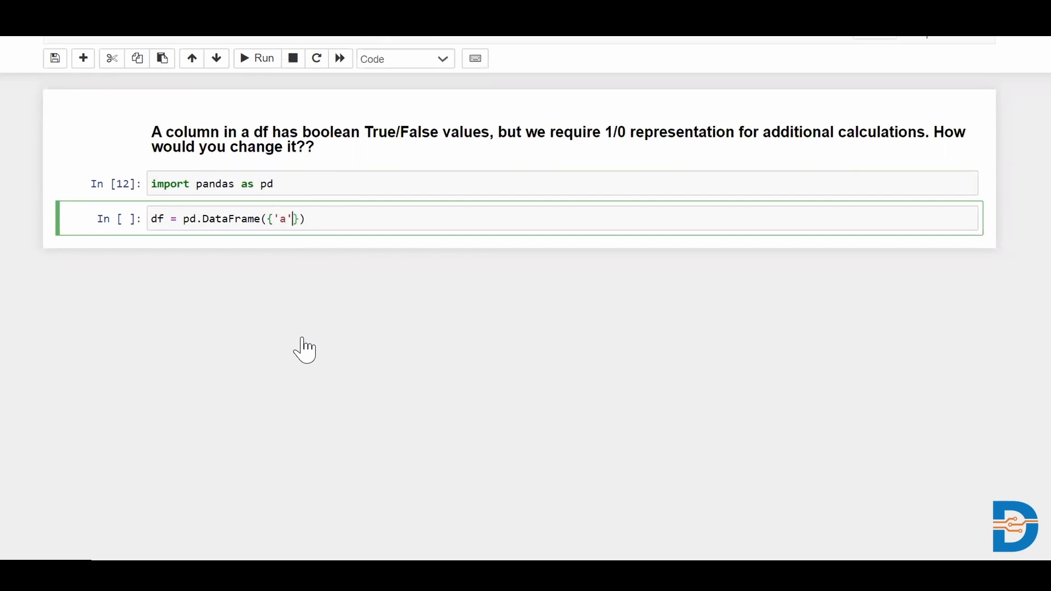
text(:[)
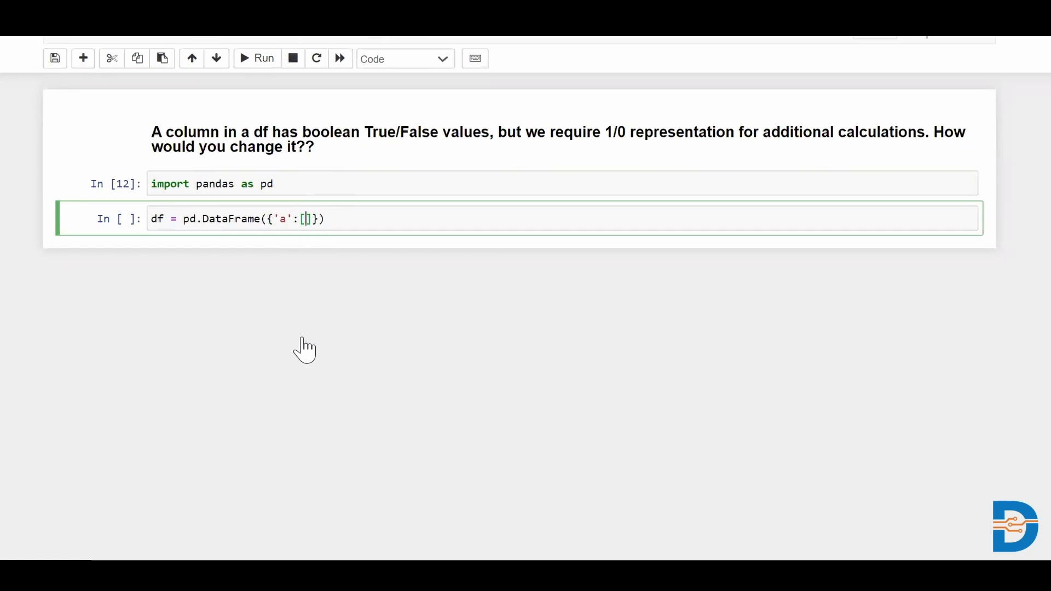
text(23,42)
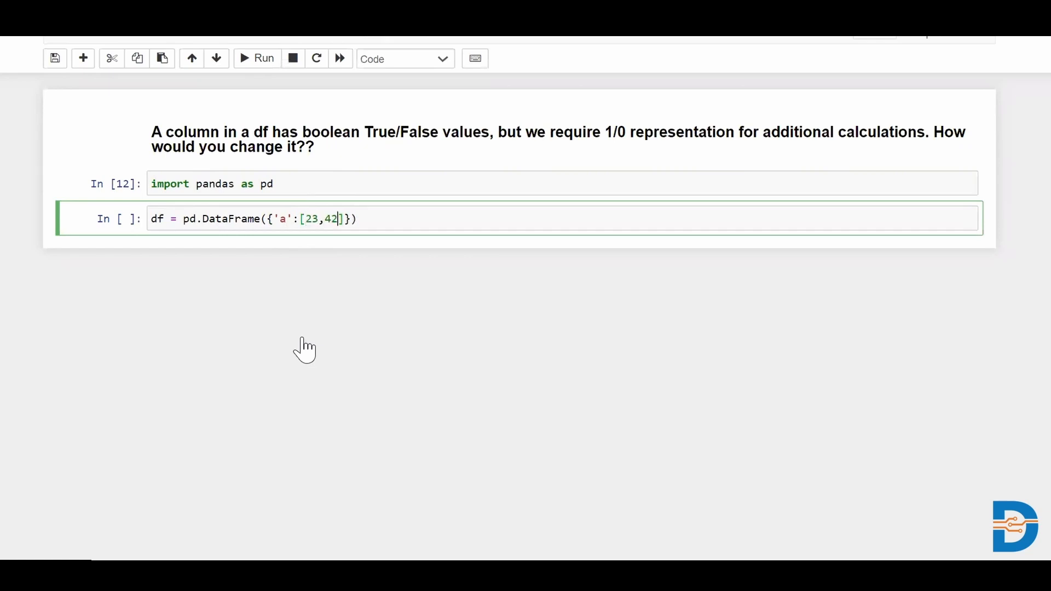
text(,12,24,34)
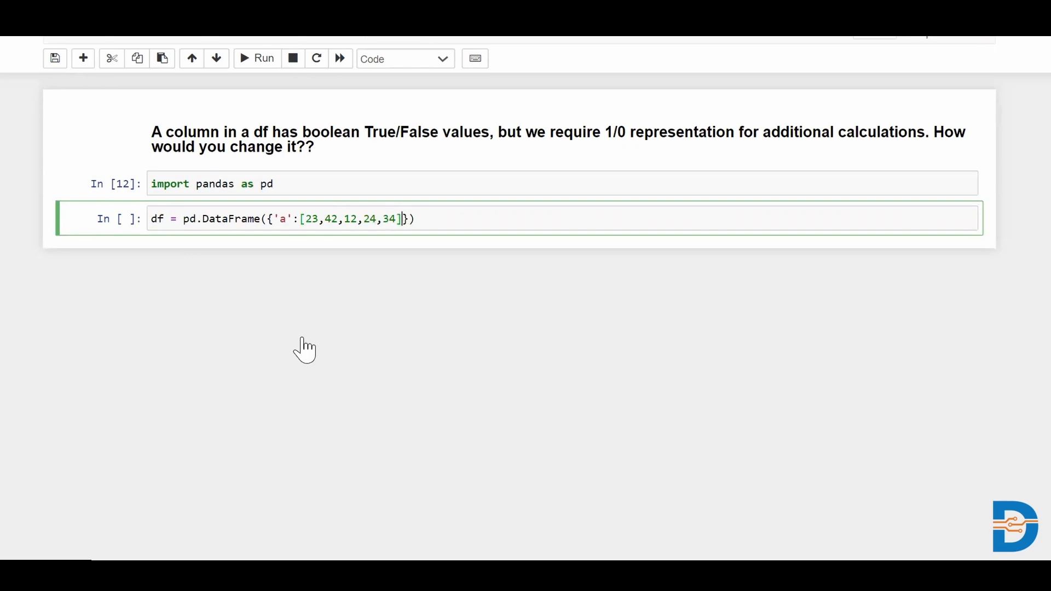
- Add boolean column b holding [True,False,True,False,False] to the DataFrame
text(,')
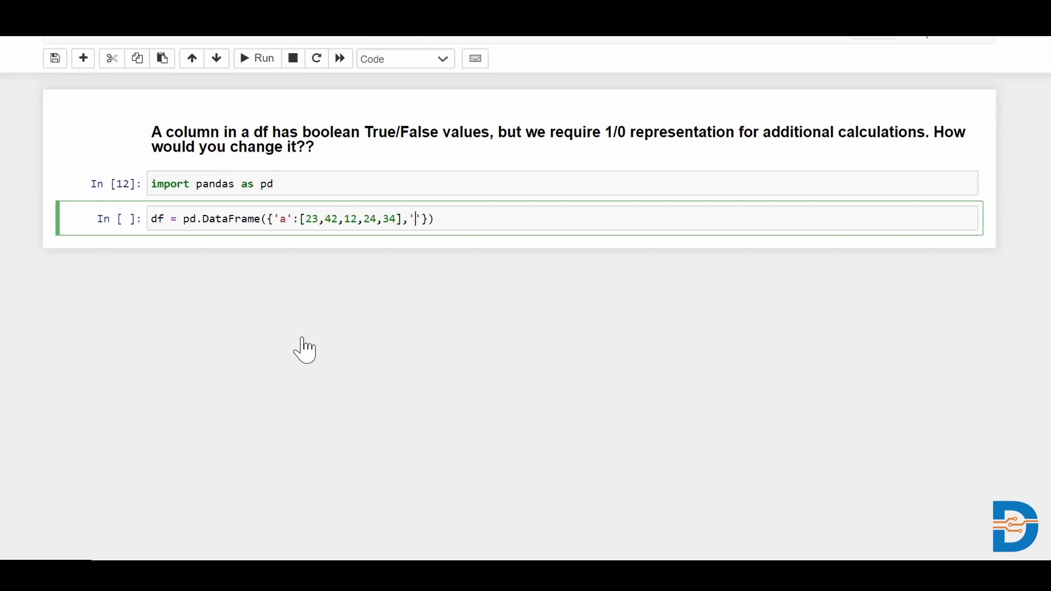
text(b)
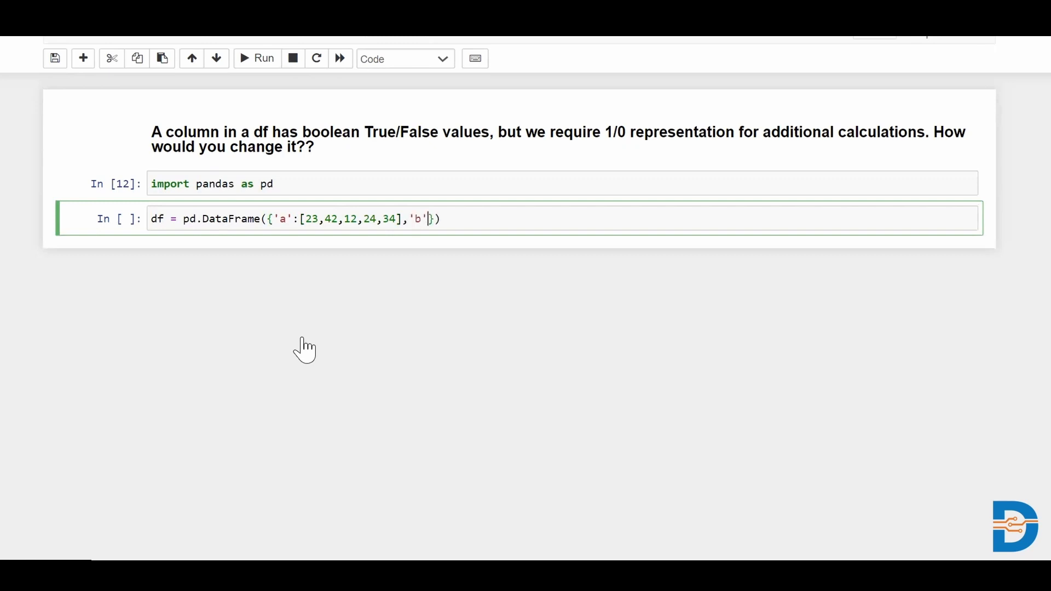
text(:[])
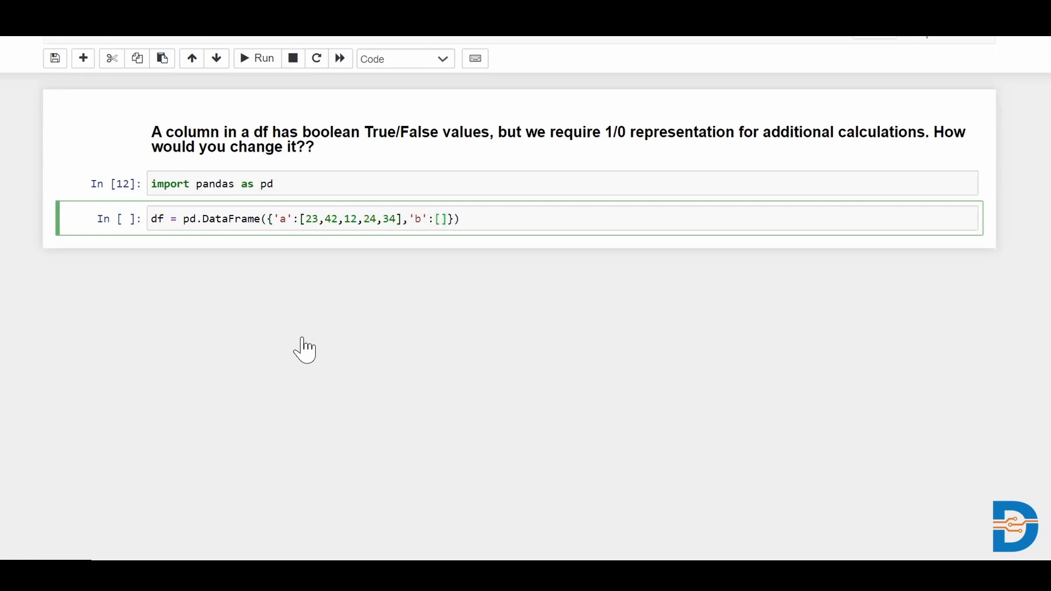
text(True)
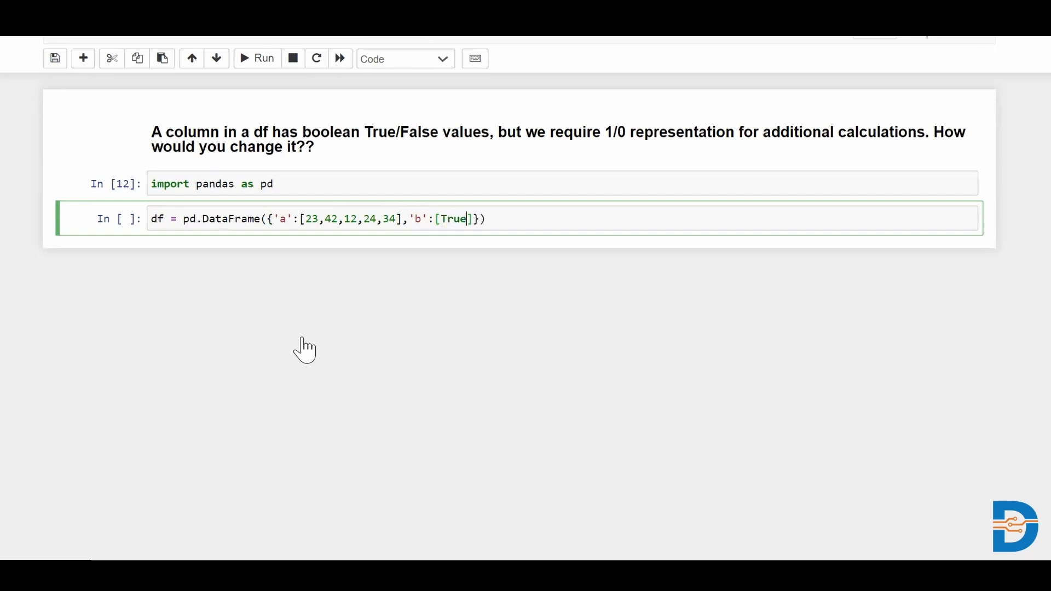
text(,False,)
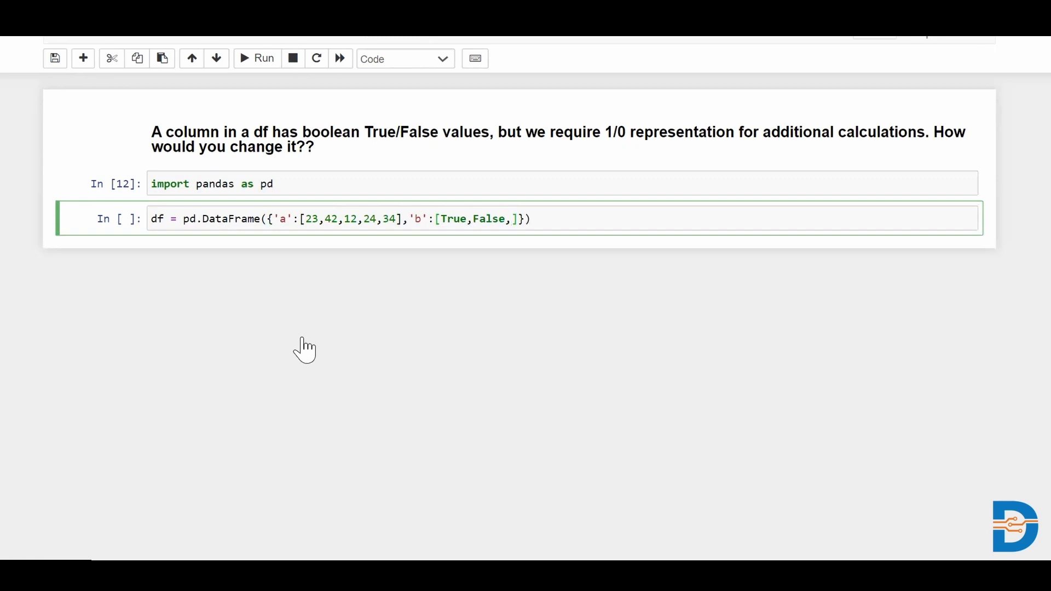
text(True,)
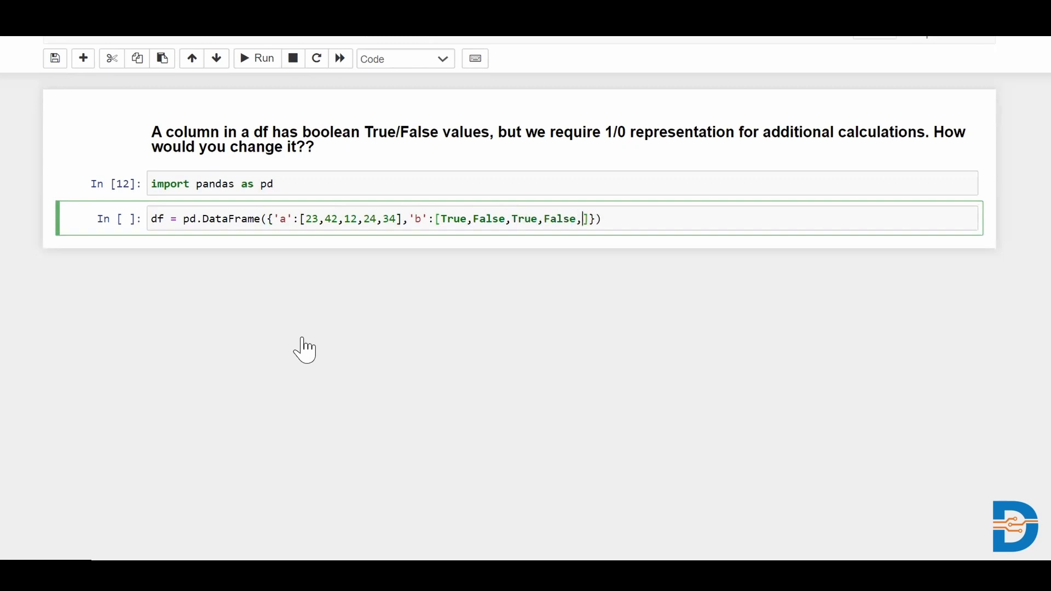
text(False)
text(df)
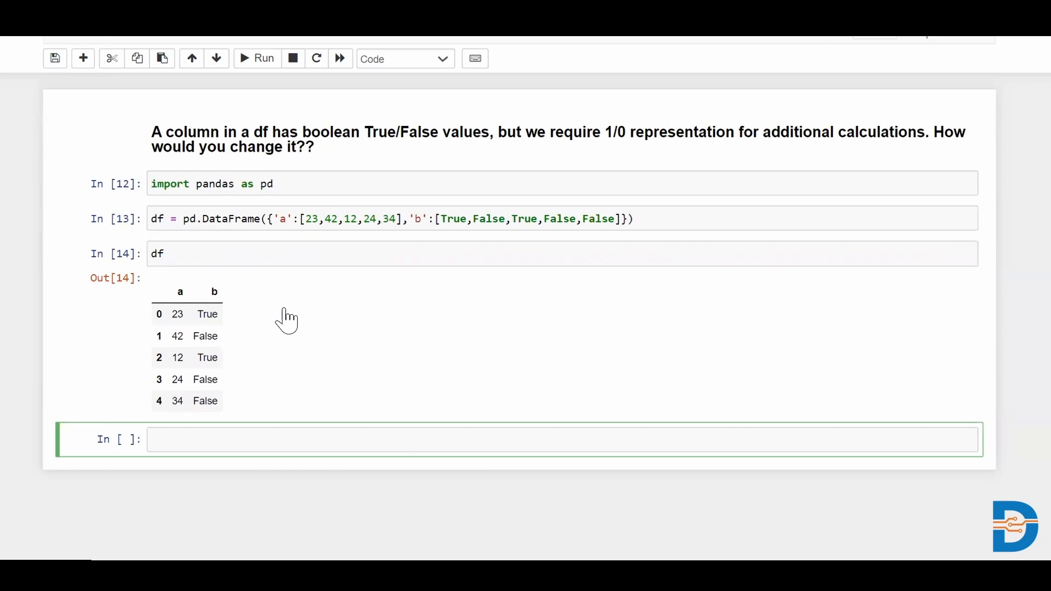
mouse_move(199, 316)
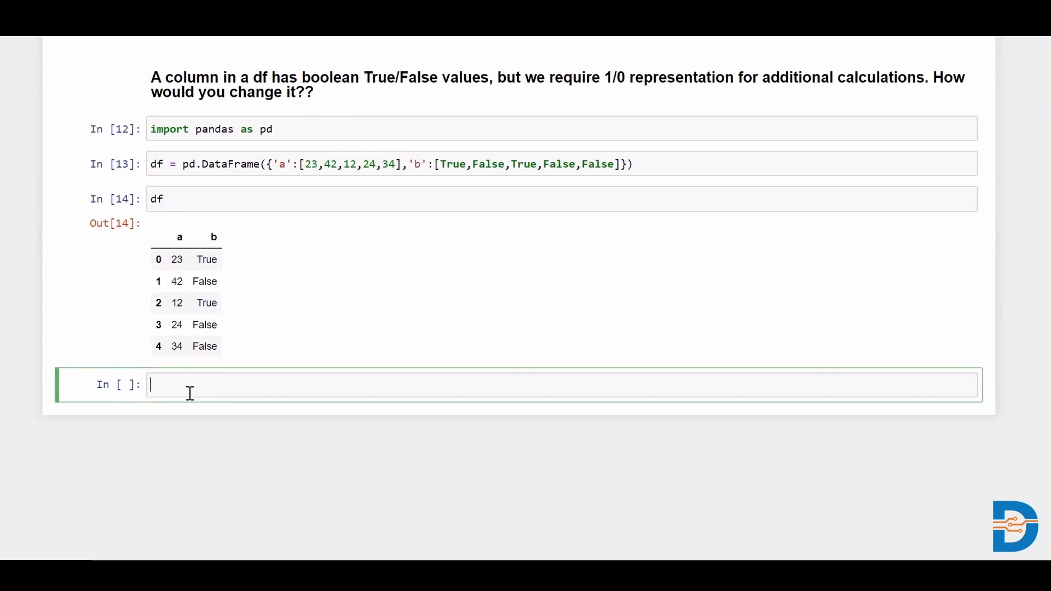
- Write df['b'].map({True:1,False:0}) to convert b to a 1/0 series
text(df)
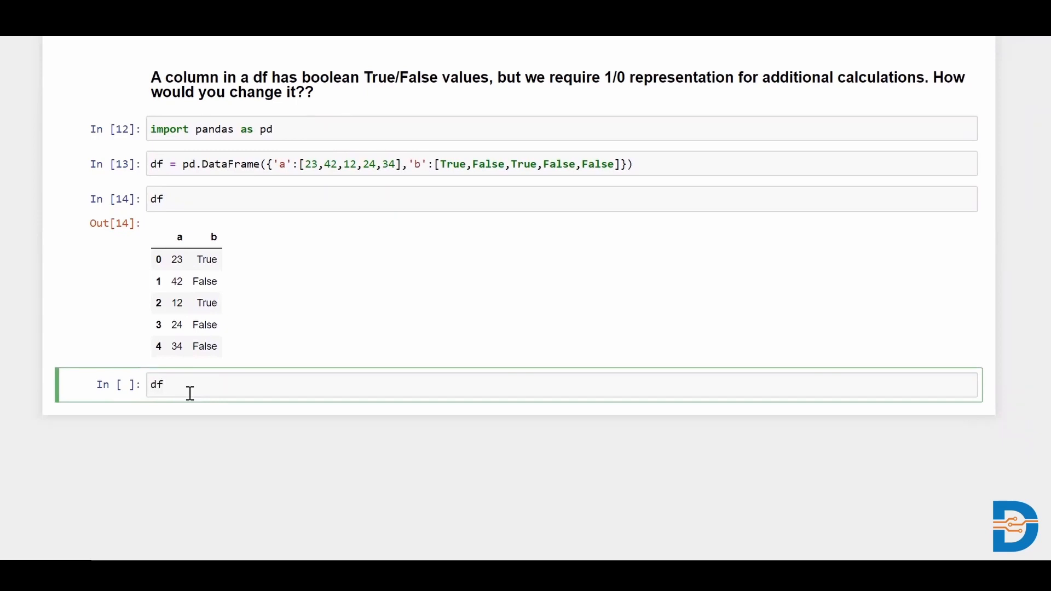
text([])
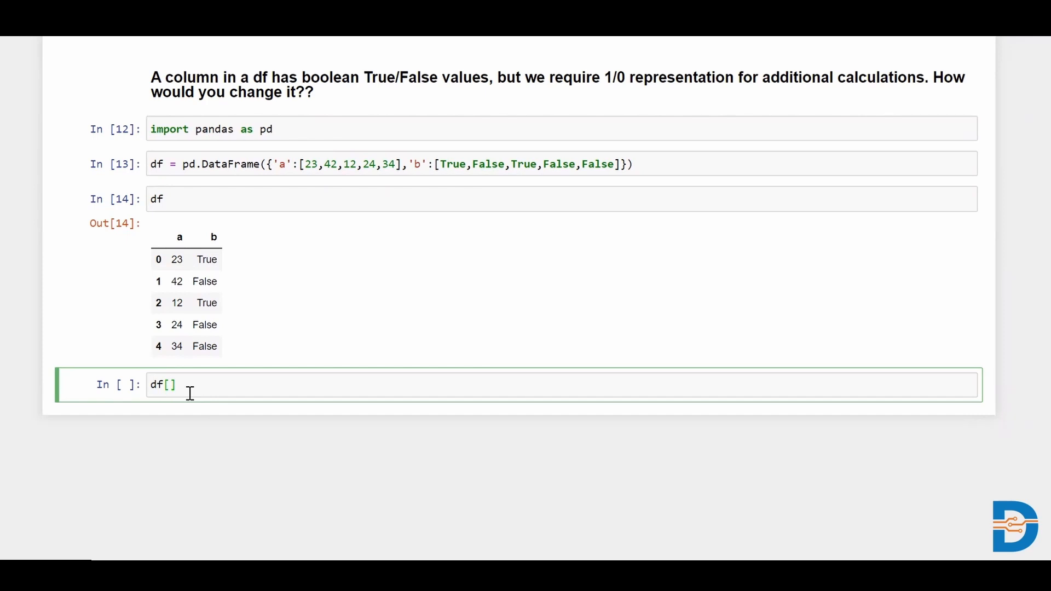
text('')
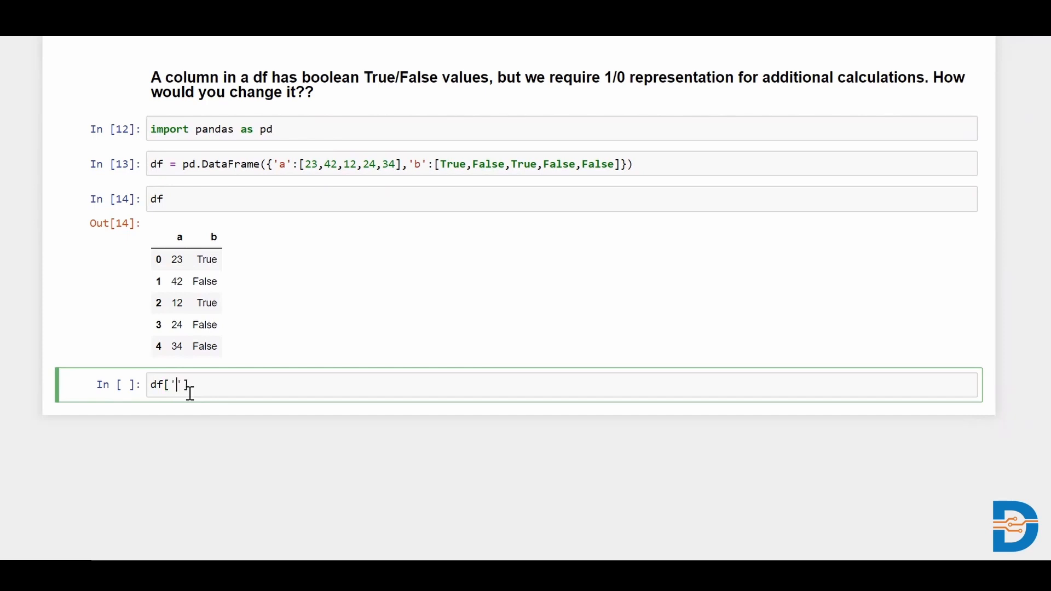
text(b)
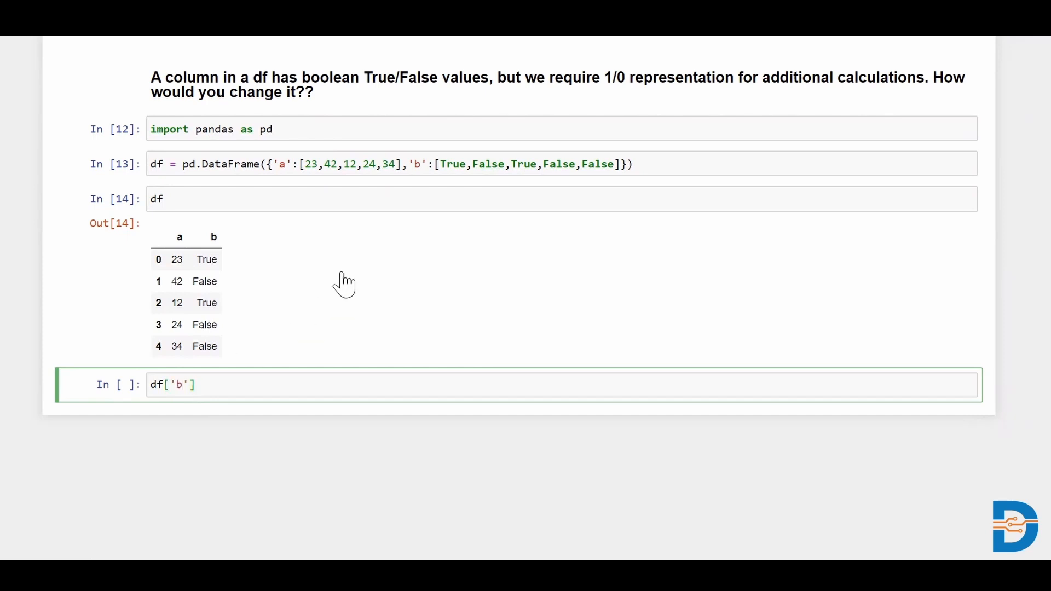
text(.map)
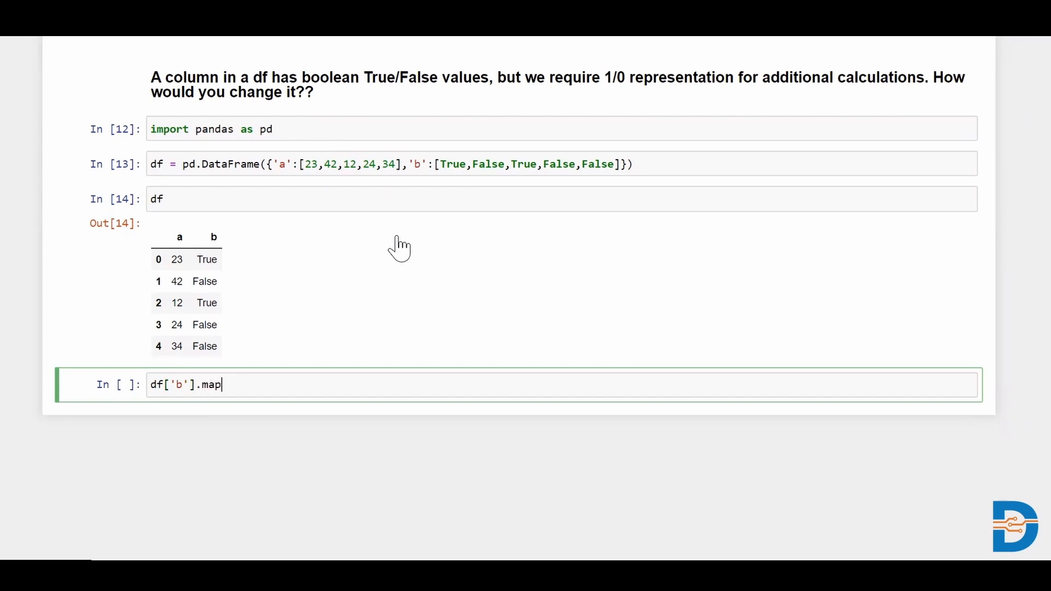
text(()
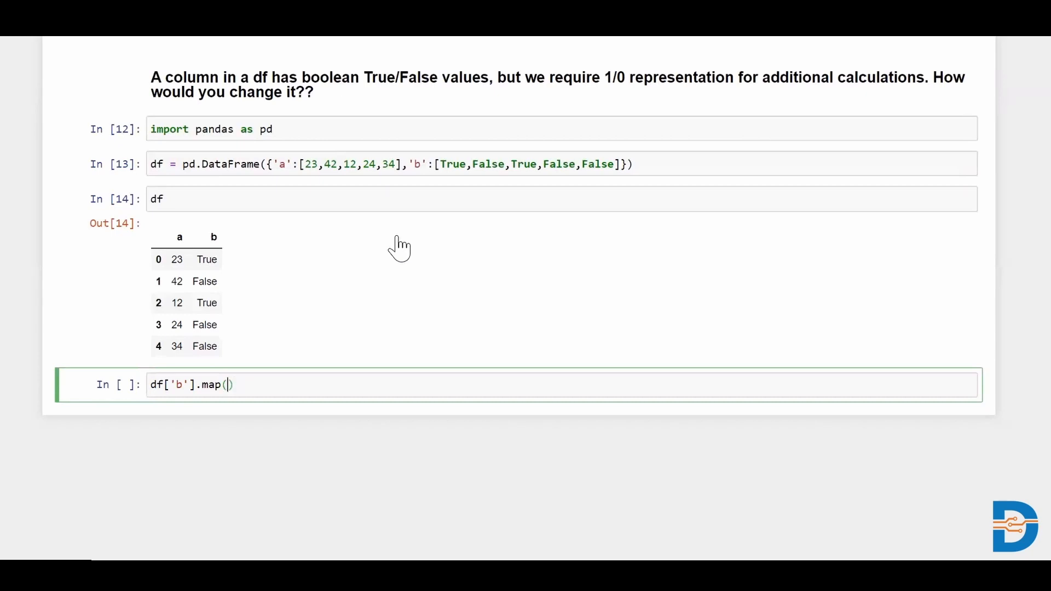
text(True)
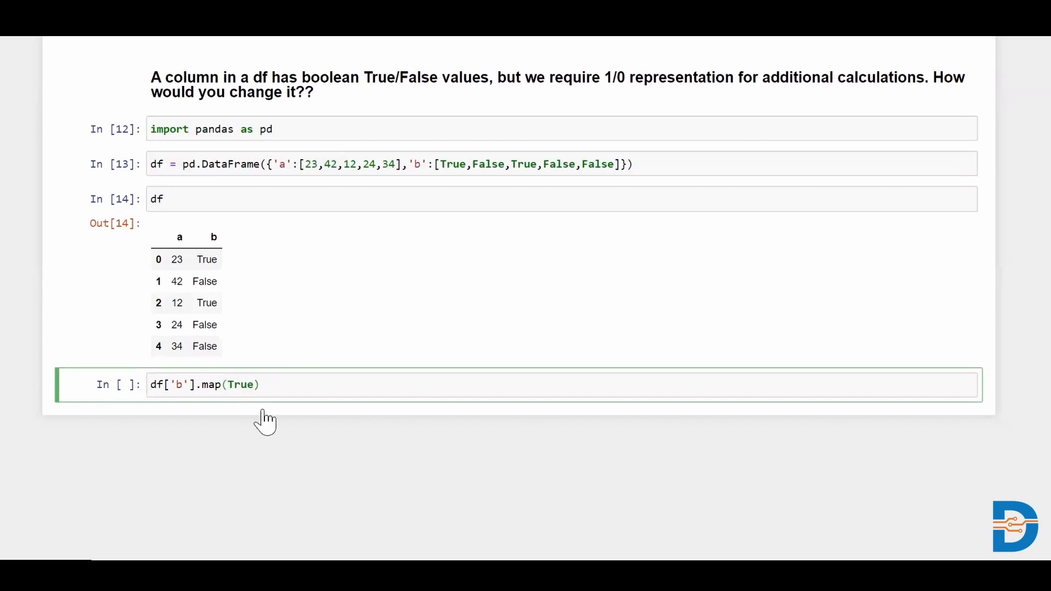
text({)
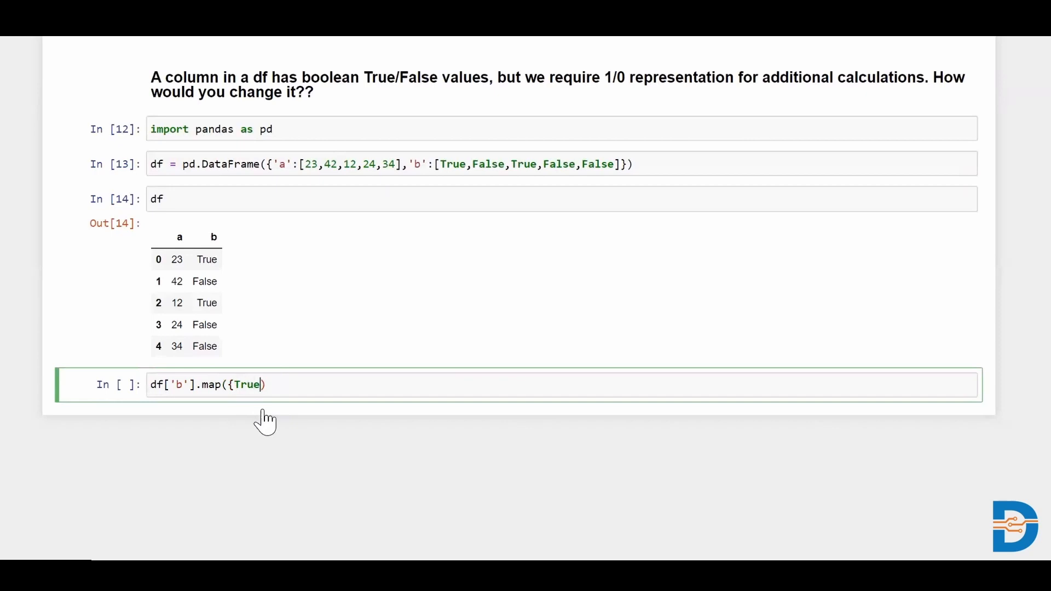
text(:1)
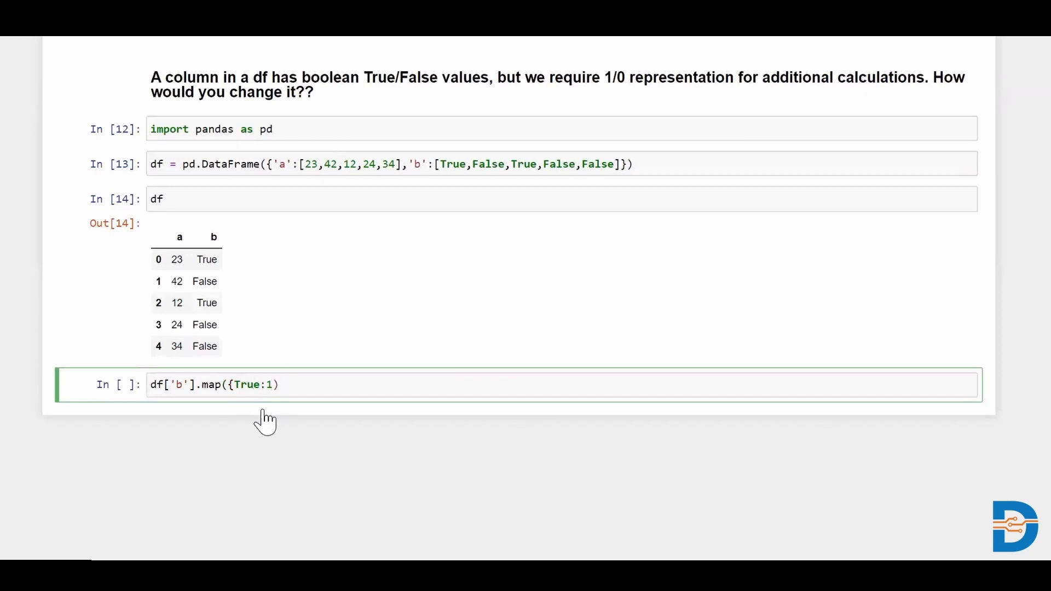
text(,Fal)
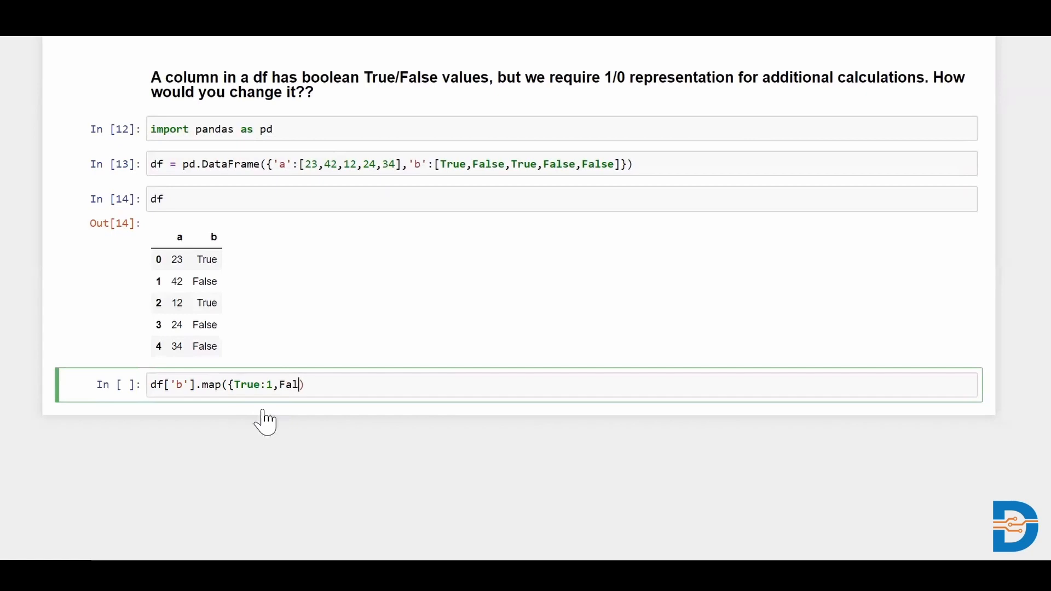
text(se:)
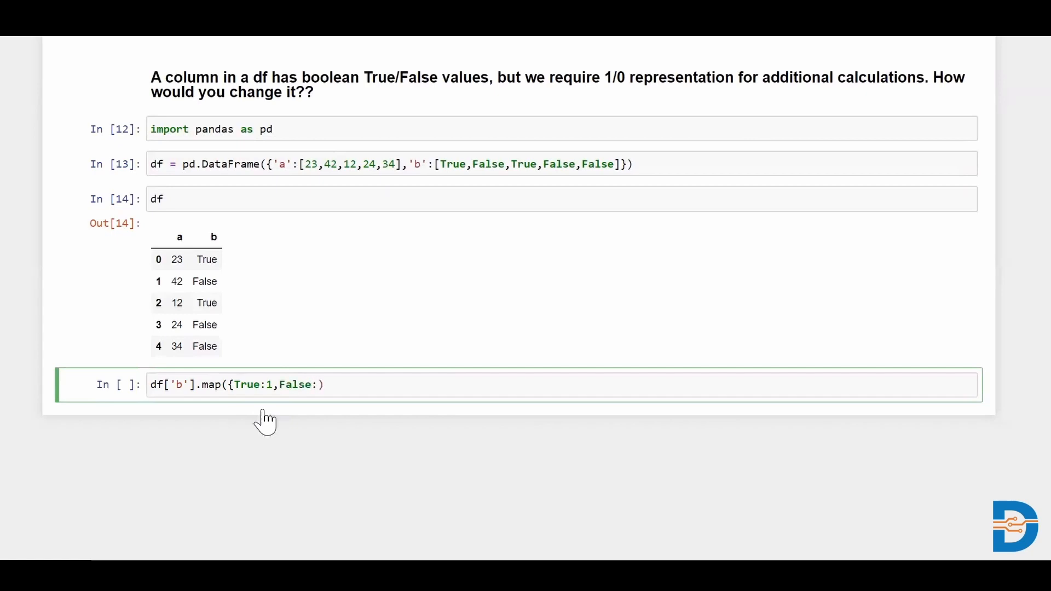
text(0})
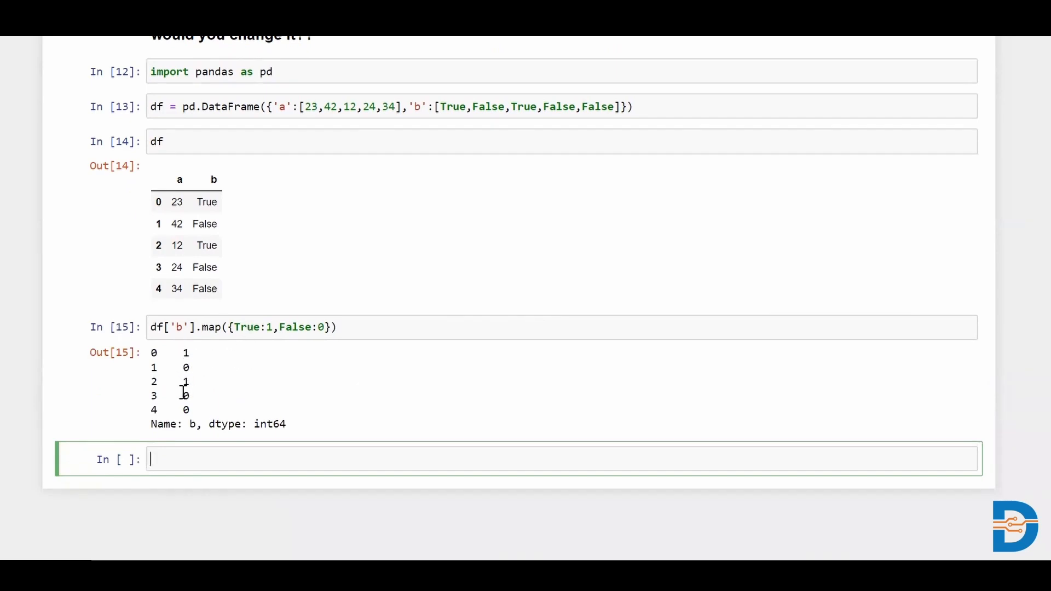
mouse_move(231, 278)
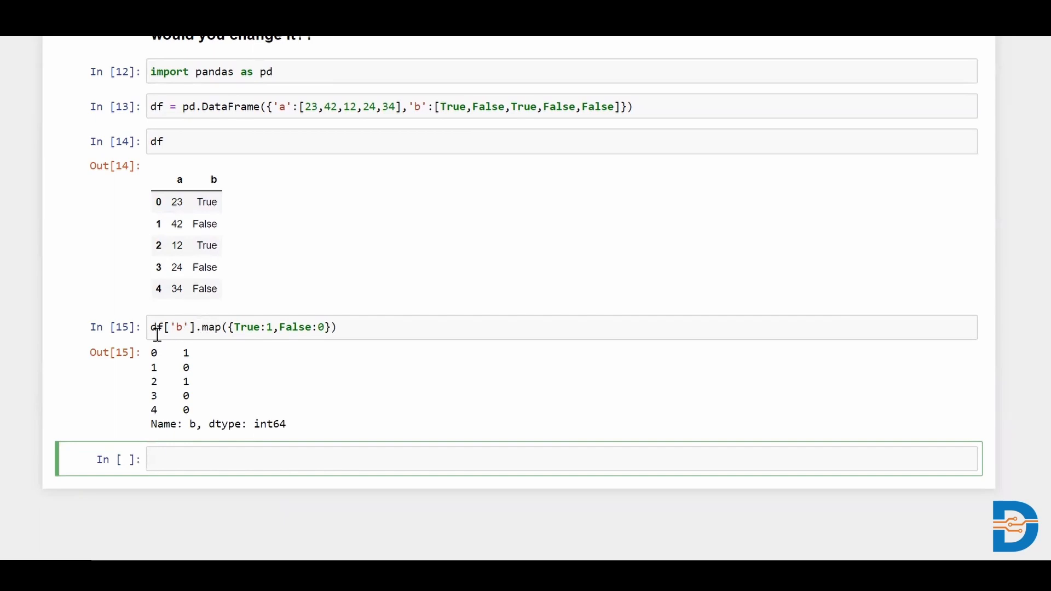
- Write df['b'].replace({True:1,False:0}) in a new cell for the same 1/0 series
text(df)
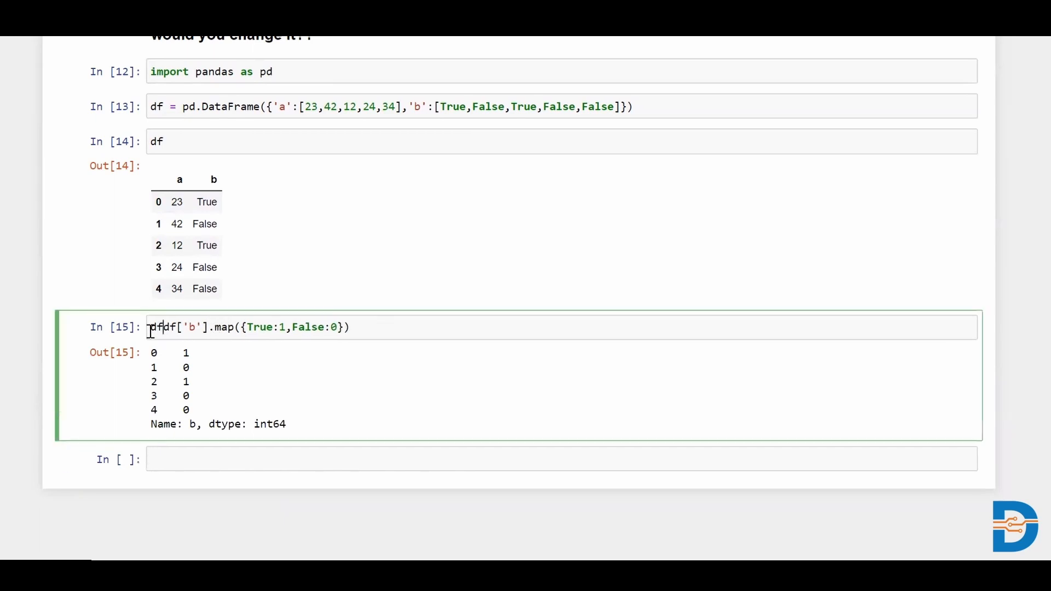
text([])
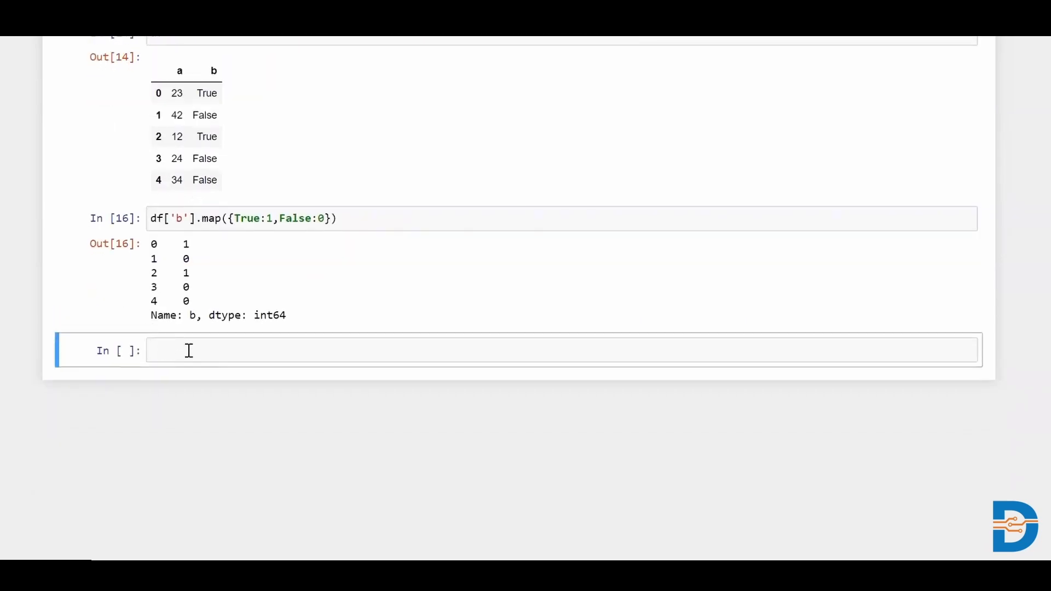
click(190, 350)
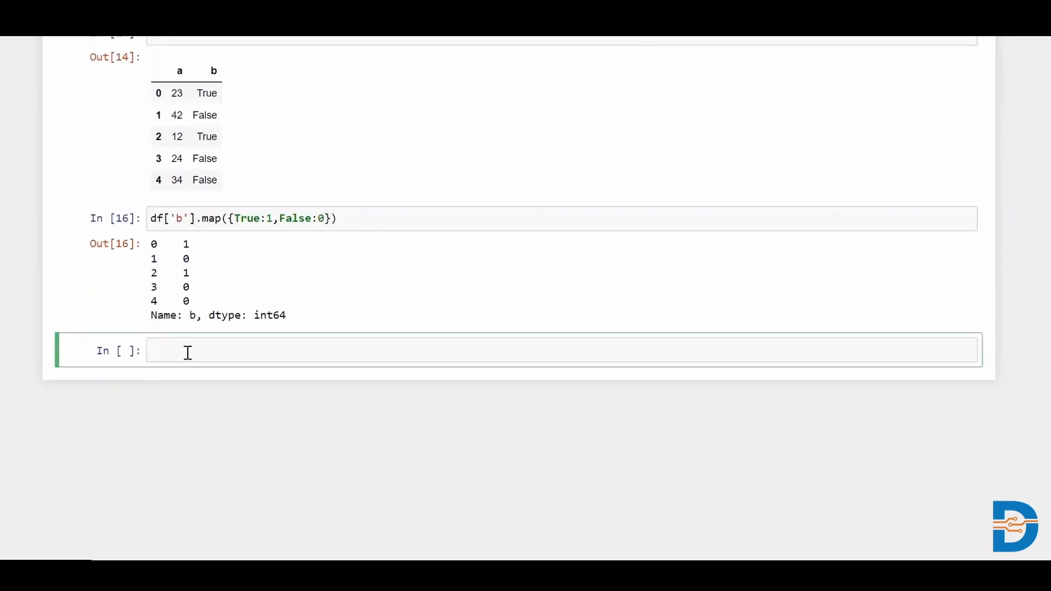
text(df[''])
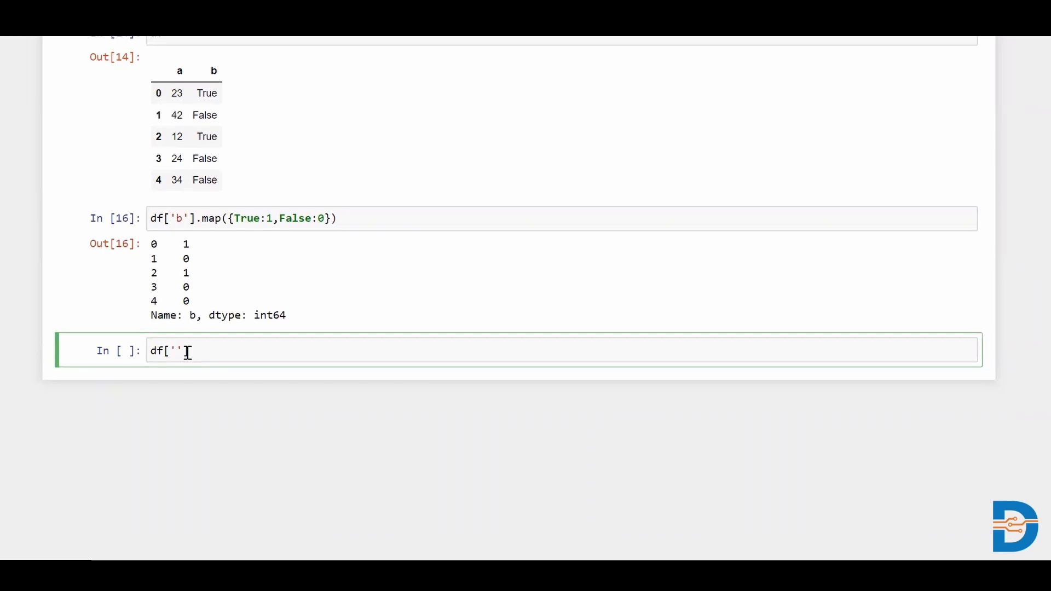
text(b)
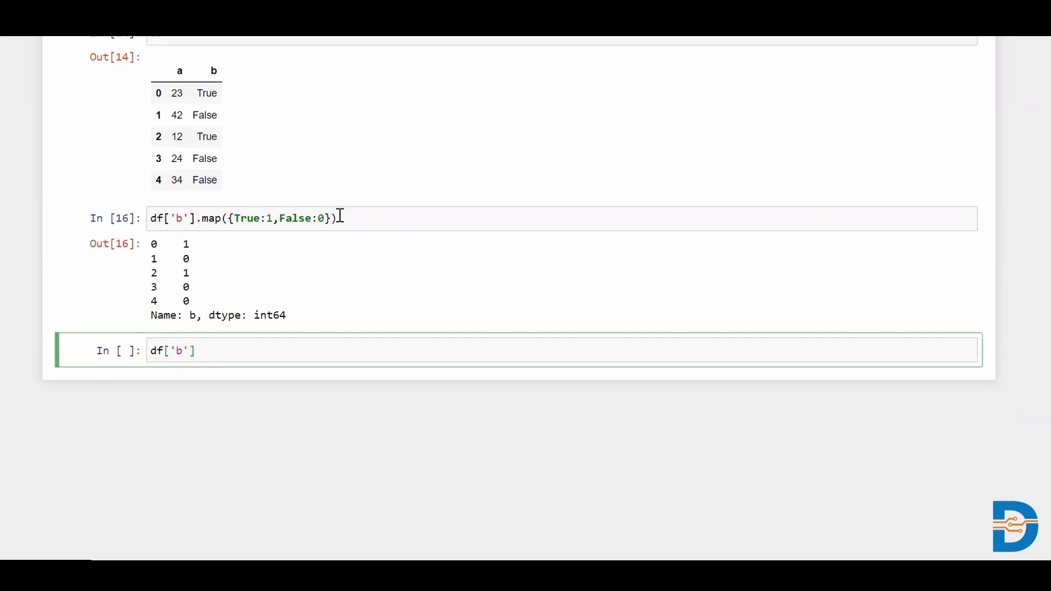
text(.repla)
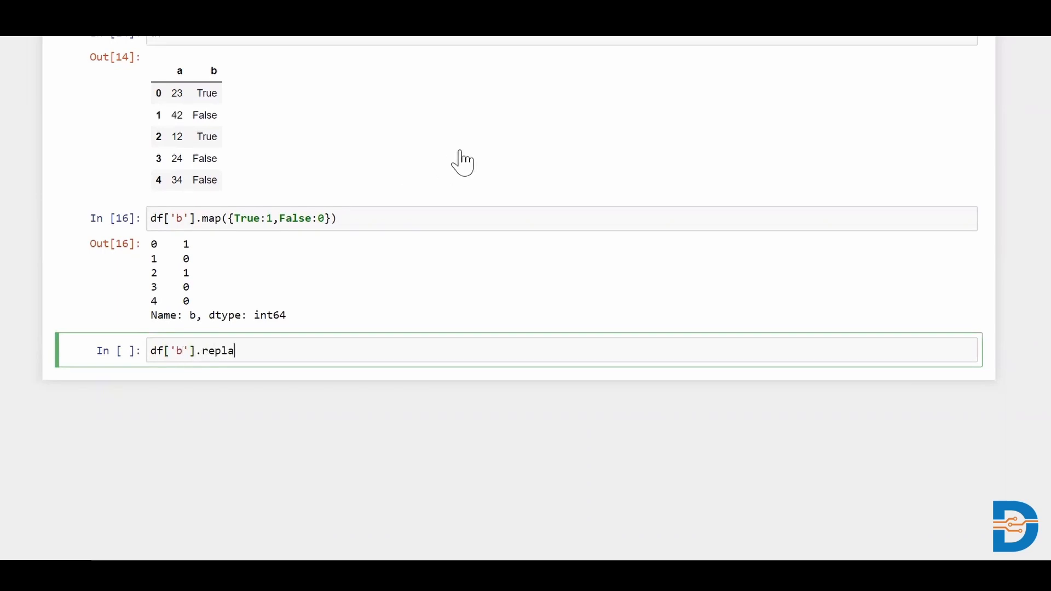
text(ce())
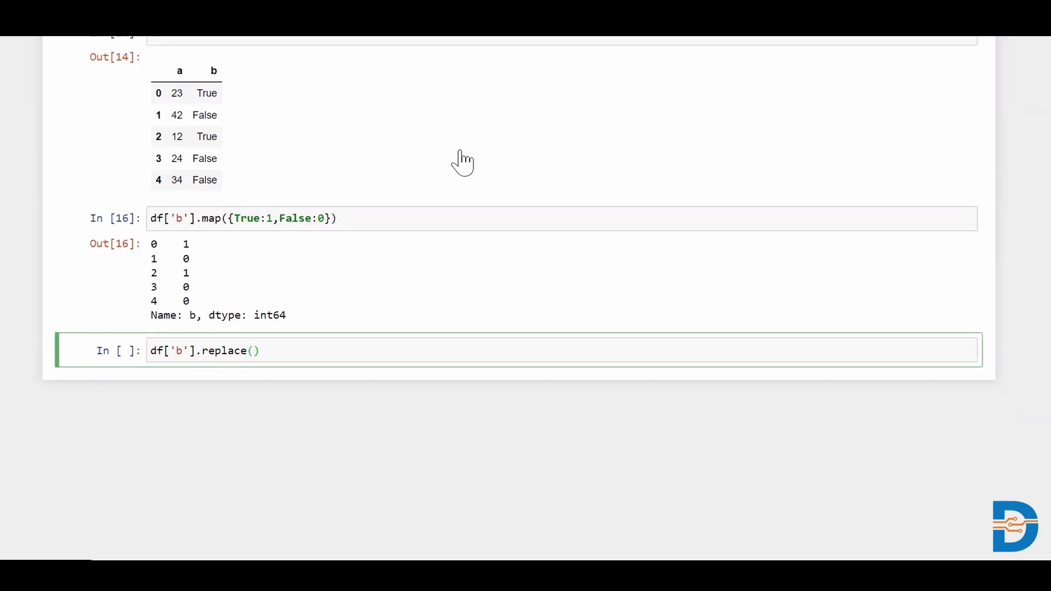
text({True:1)
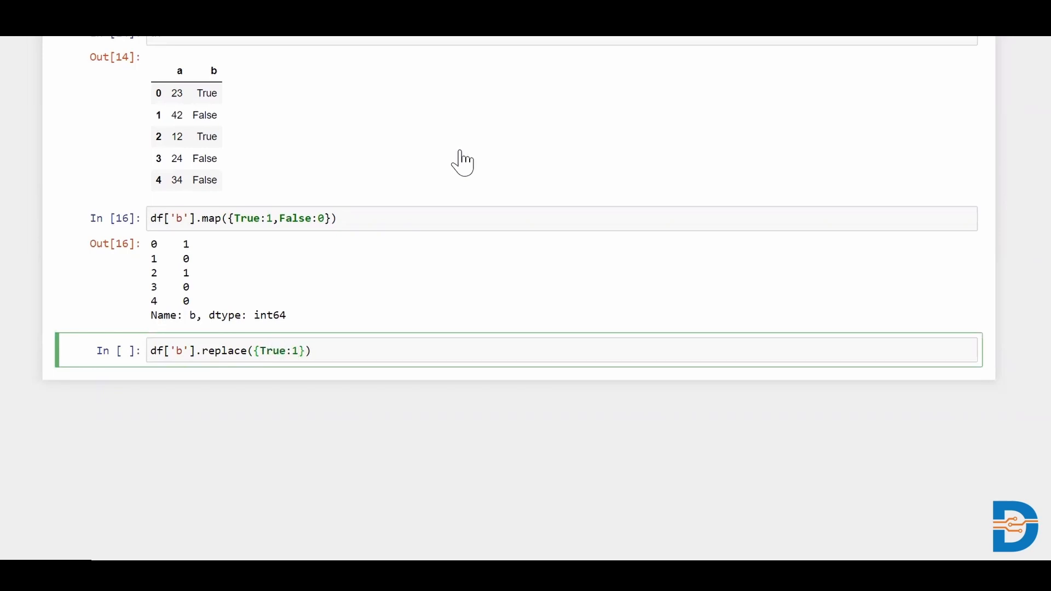
text(False)
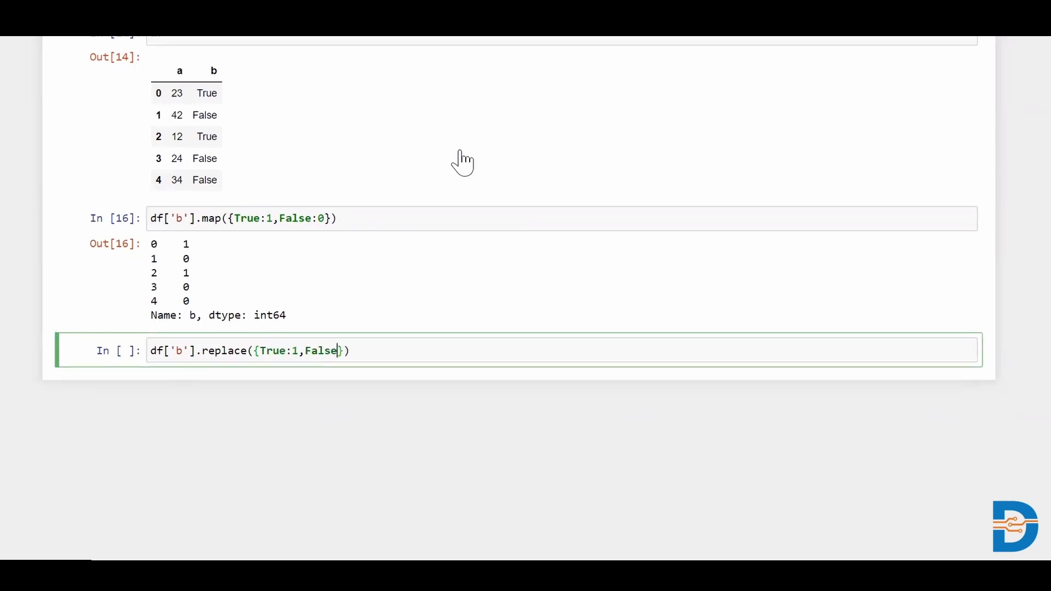
text(:0)
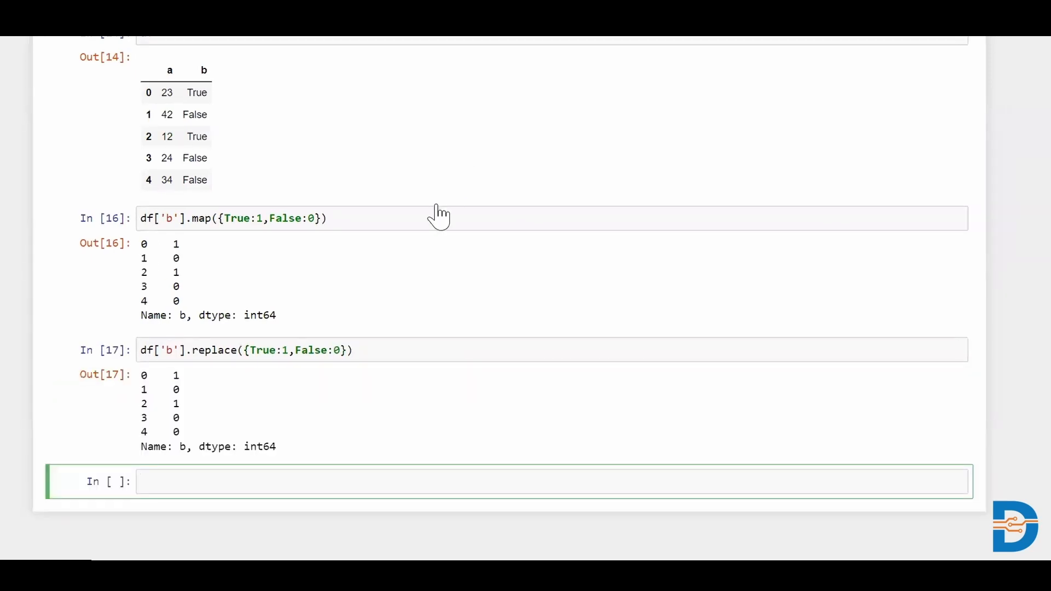
mouse_move(416, 259)
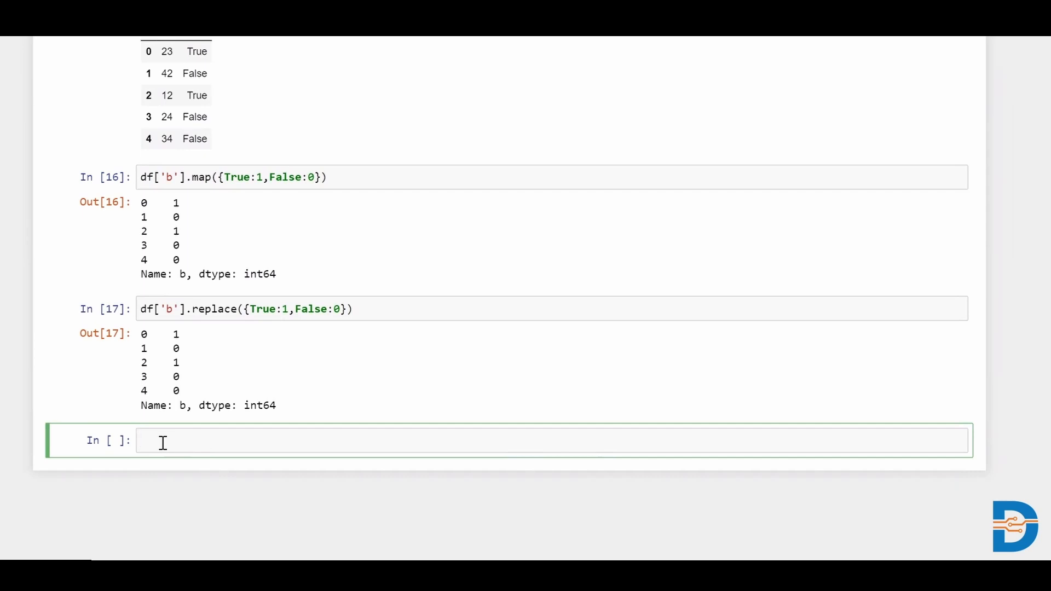
- Write df['b'].astype(int) in a new cell to cast b to integers
text(df['b)
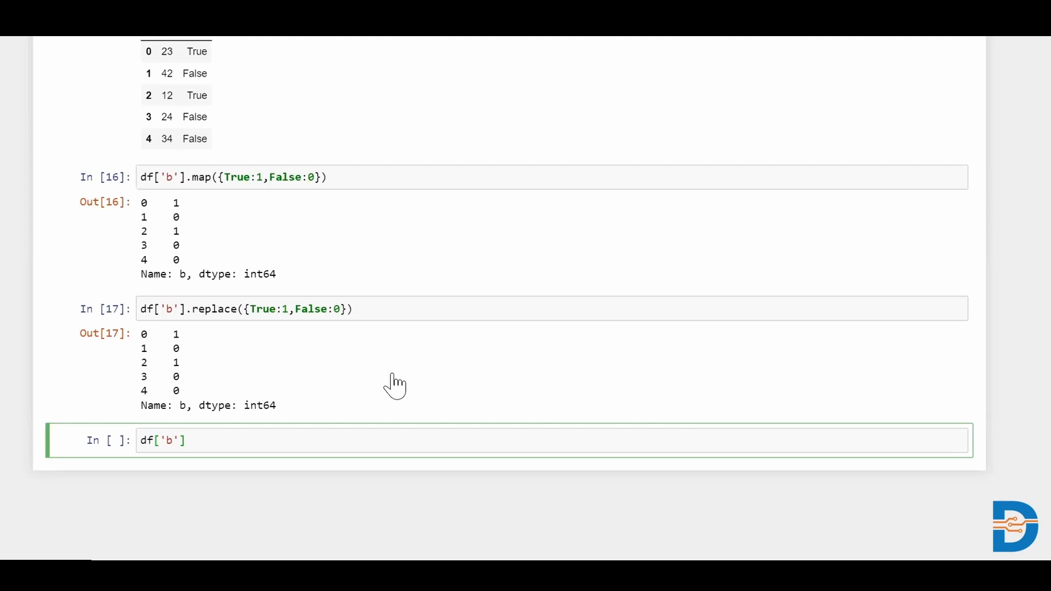
click(186, 440)
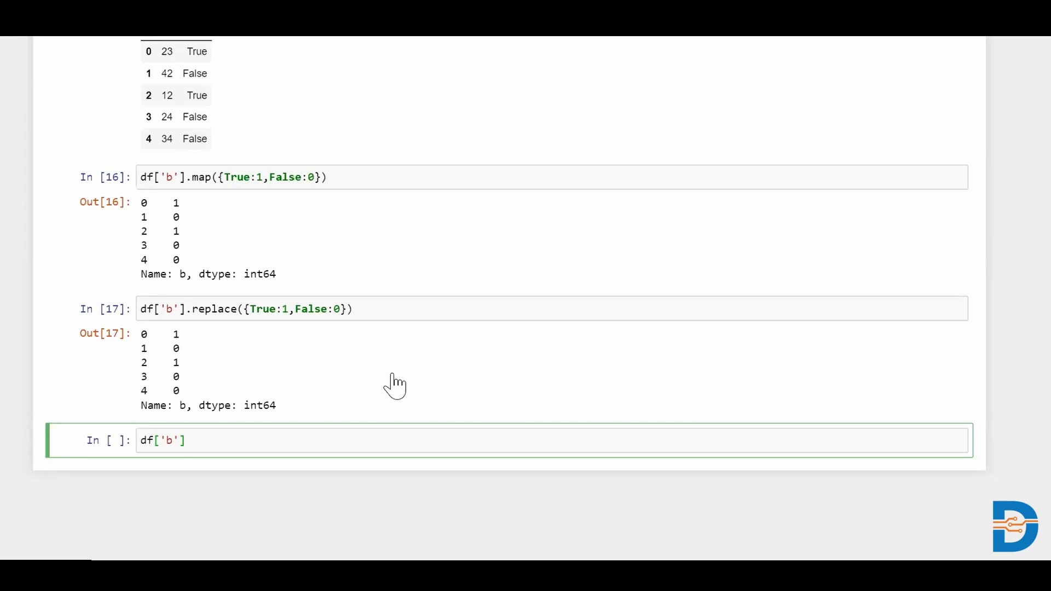
text(.as)
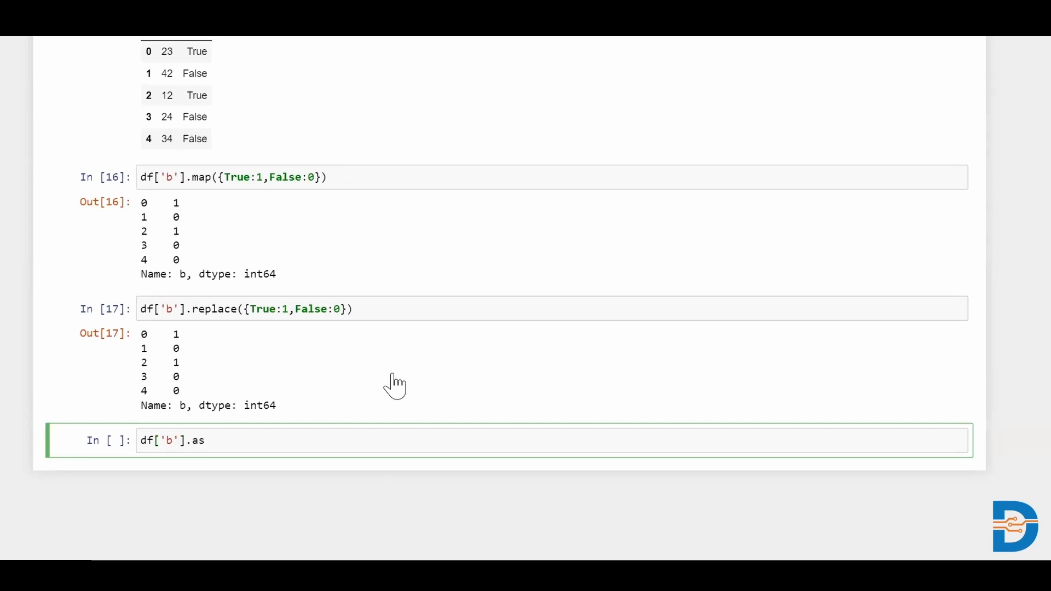
text(type())
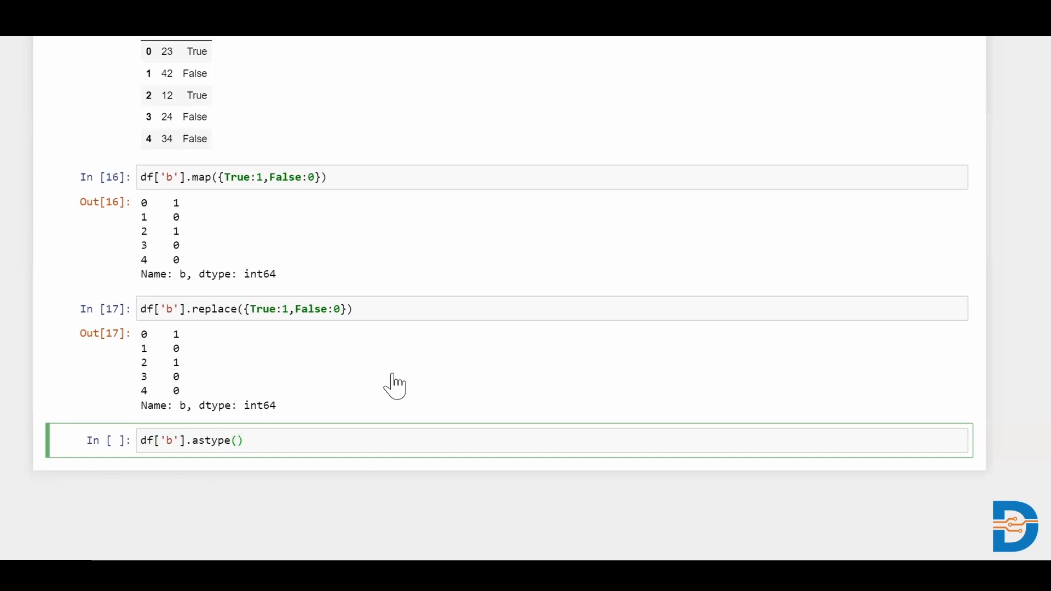
text(int)
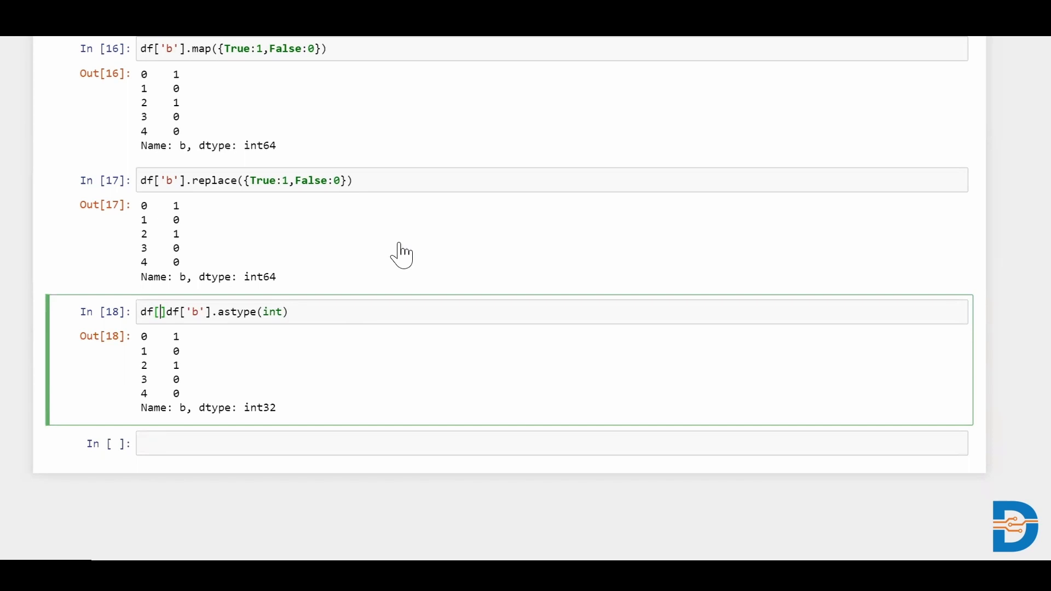
- Assign df['b'] = df['b'].astype(int) and display df with b as 1s and 0s
text('b'] =)
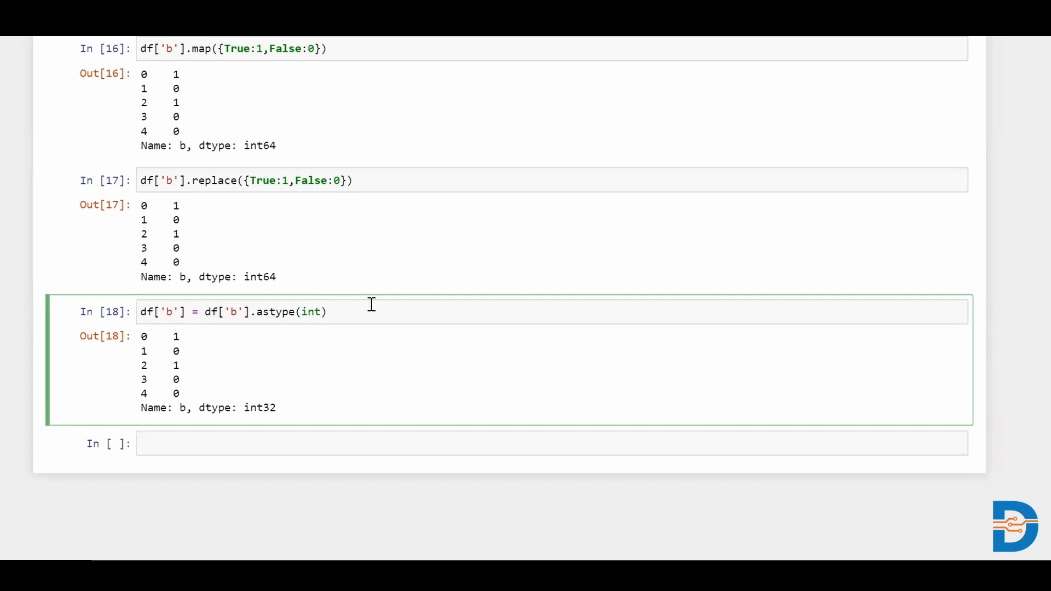
text(df)
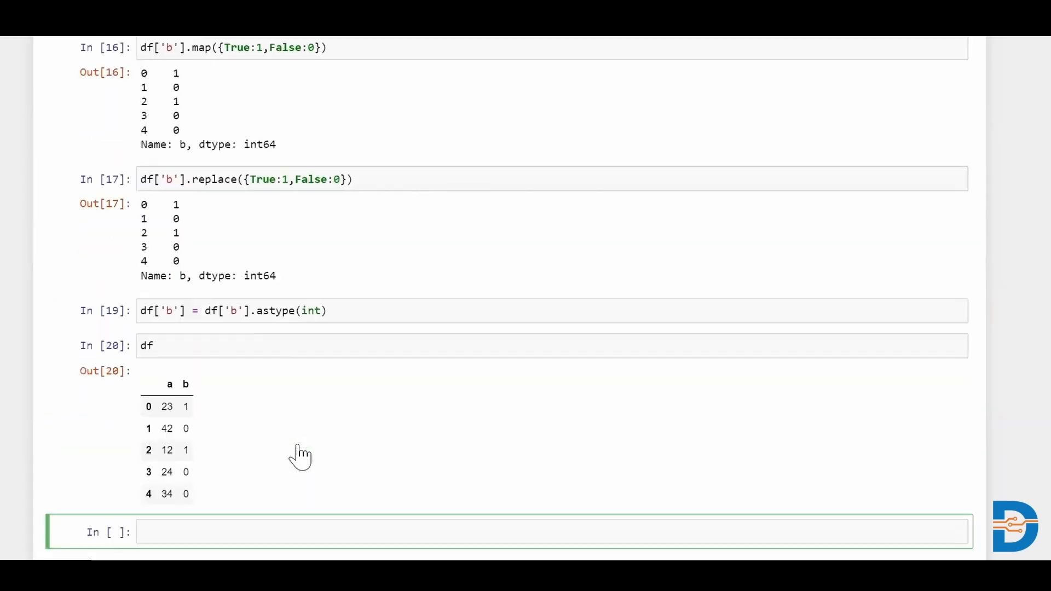
scroll(down, 3)
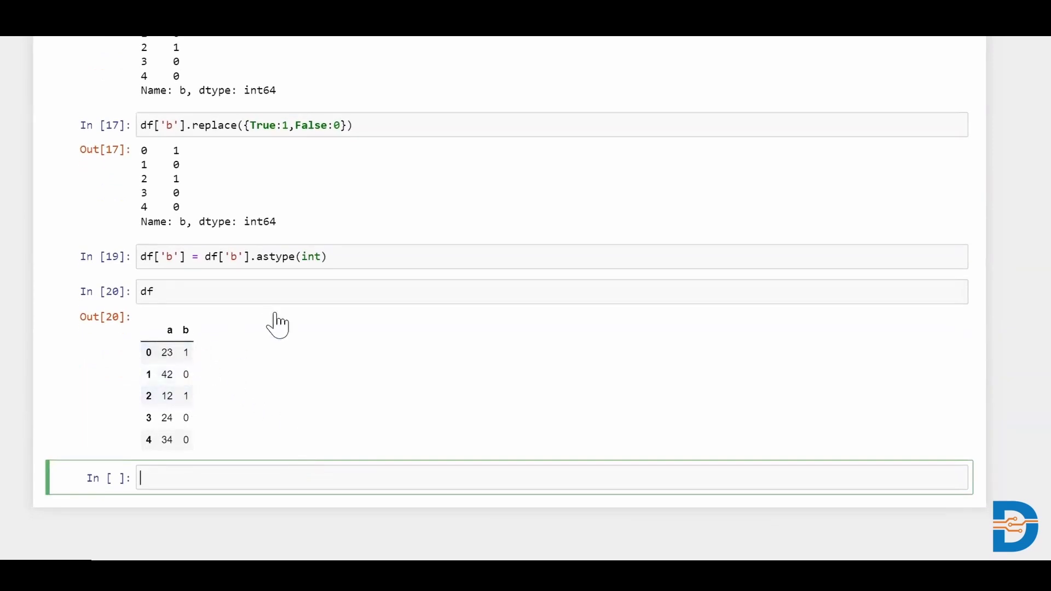
mouse_move(527, 45)
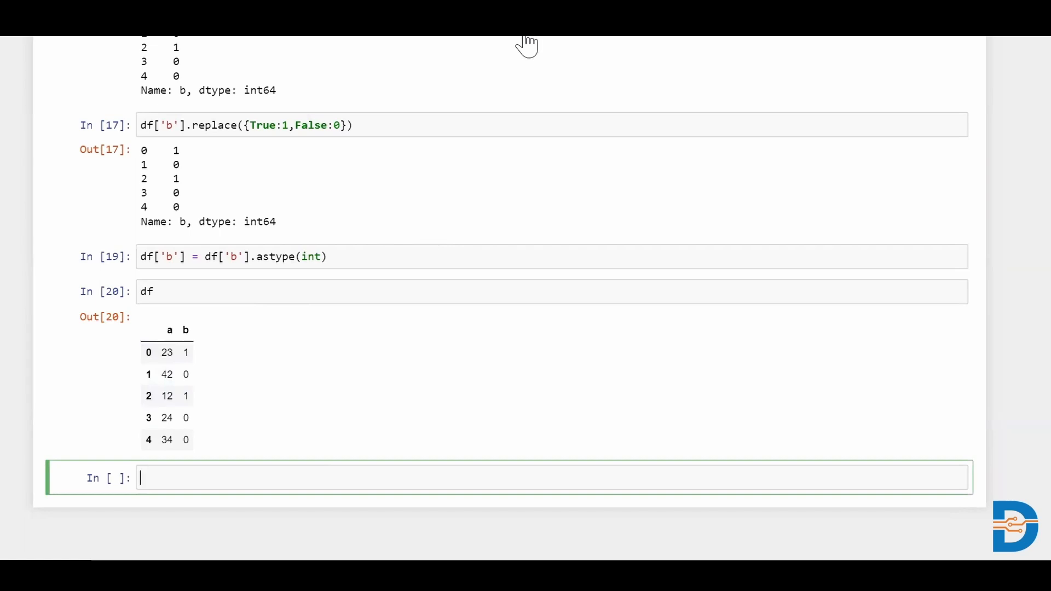